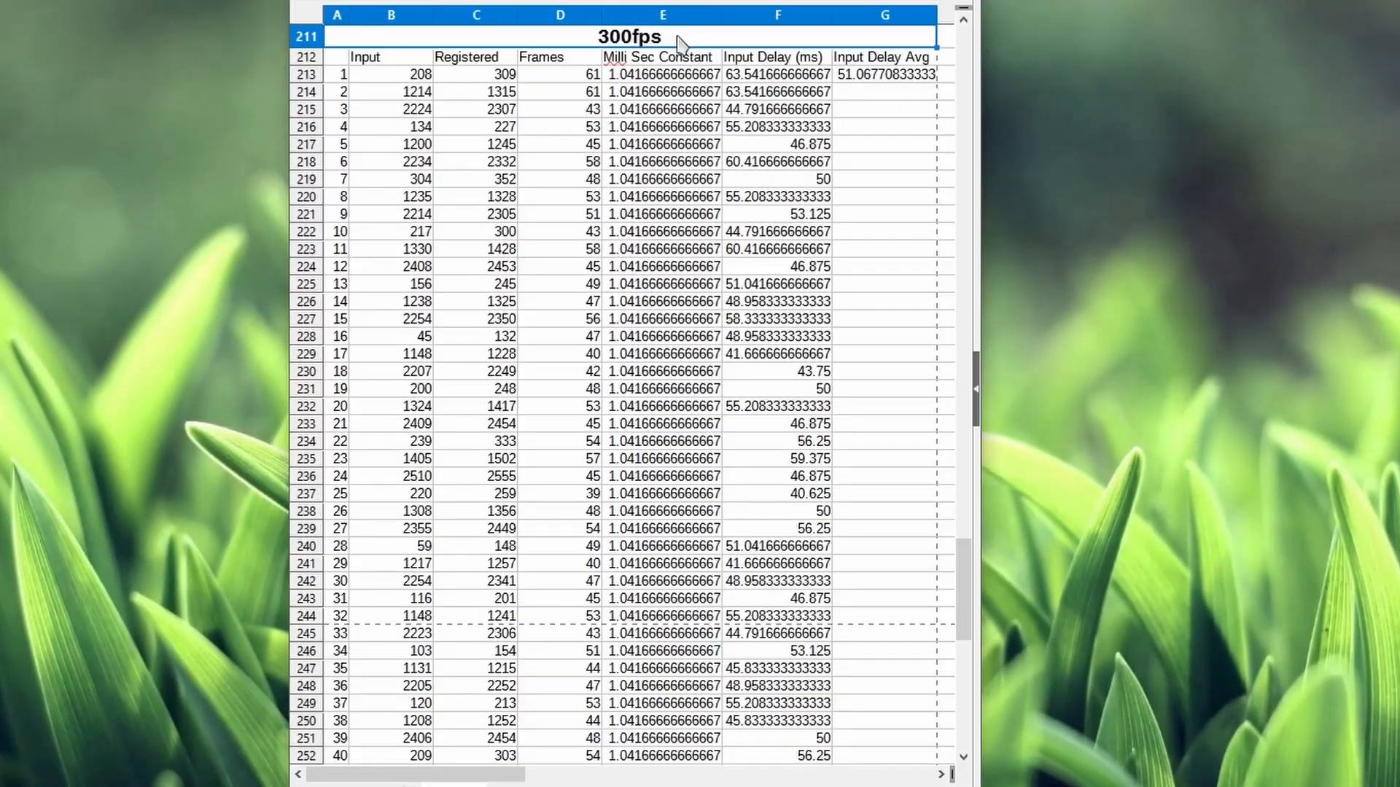
{"action": "mouse_move", "coordinate": [911, 67]}
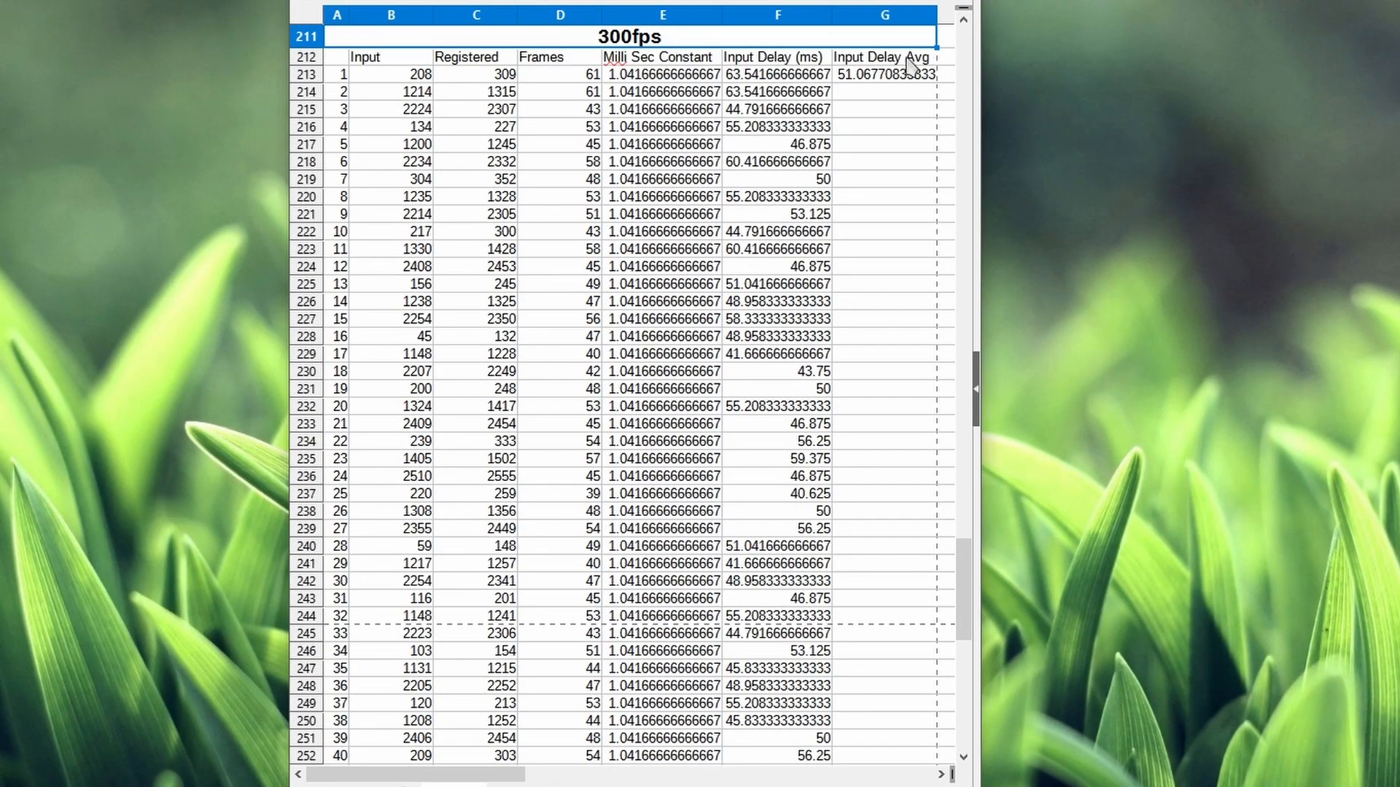
{"action": "mouse_move", "coordinate": [860, 95]}
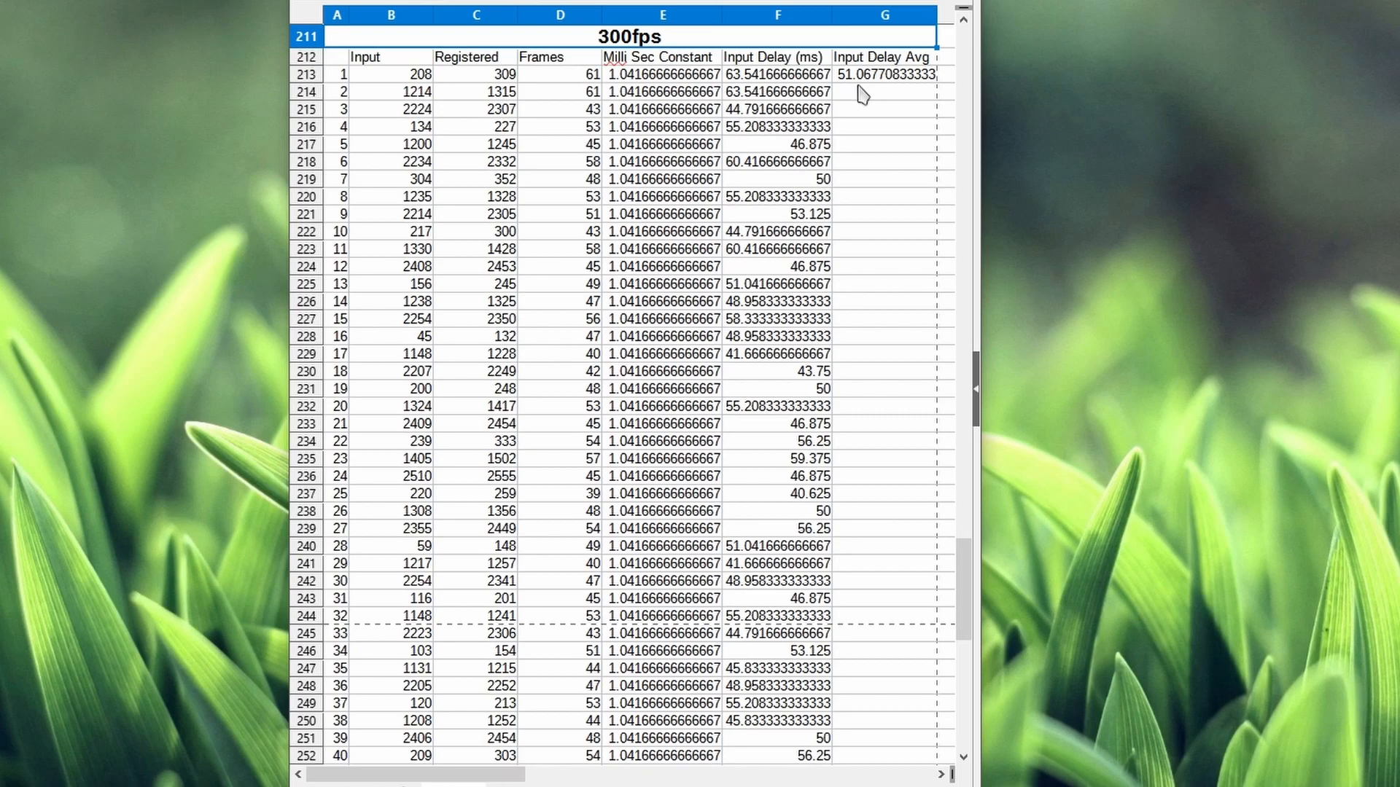
Step: Check the 300fps Input Delay Avg, then the 60FPS, 120FPS and 300FPS summary averages
{"action": "left_click", "coordinate": [776, 493]}
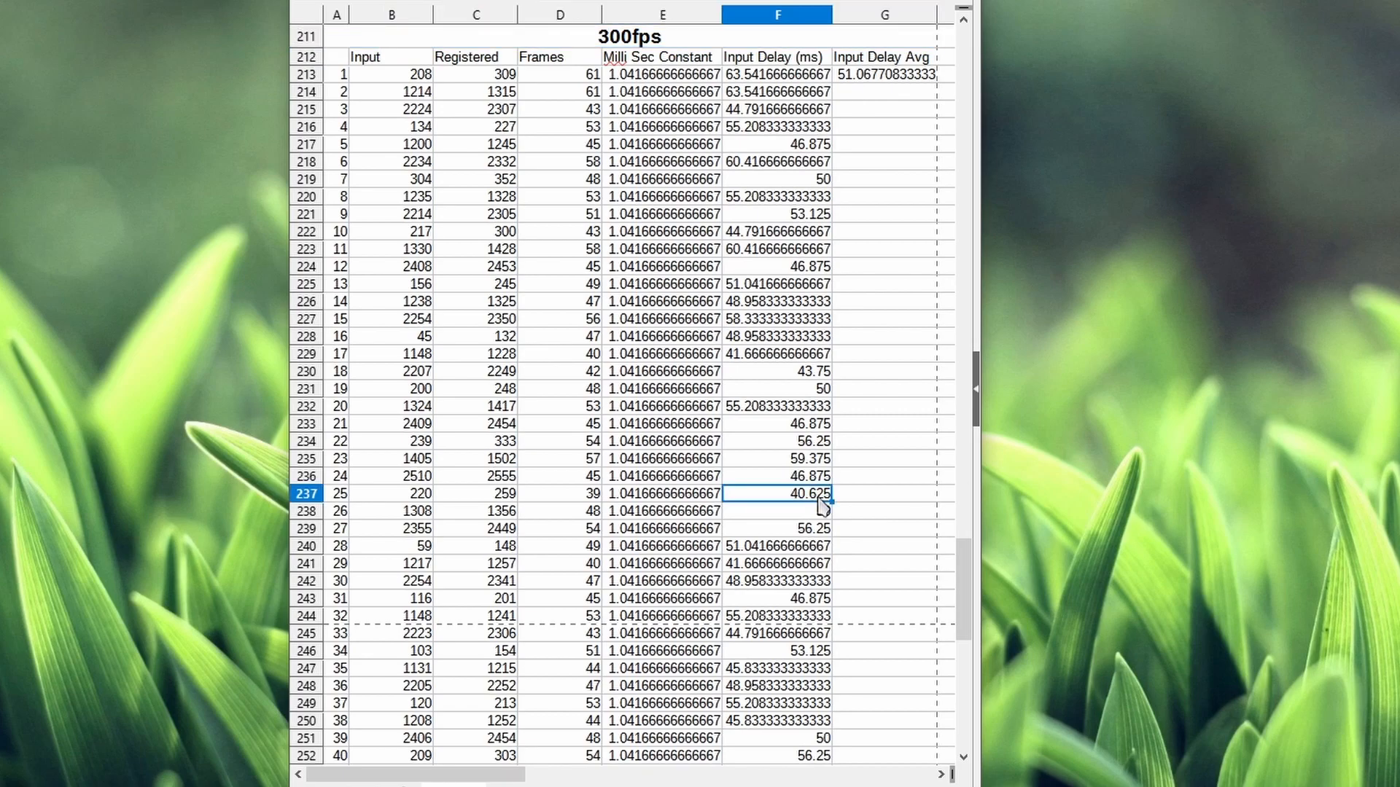
{"action": "left_click", "coordinate": [777, 73]}
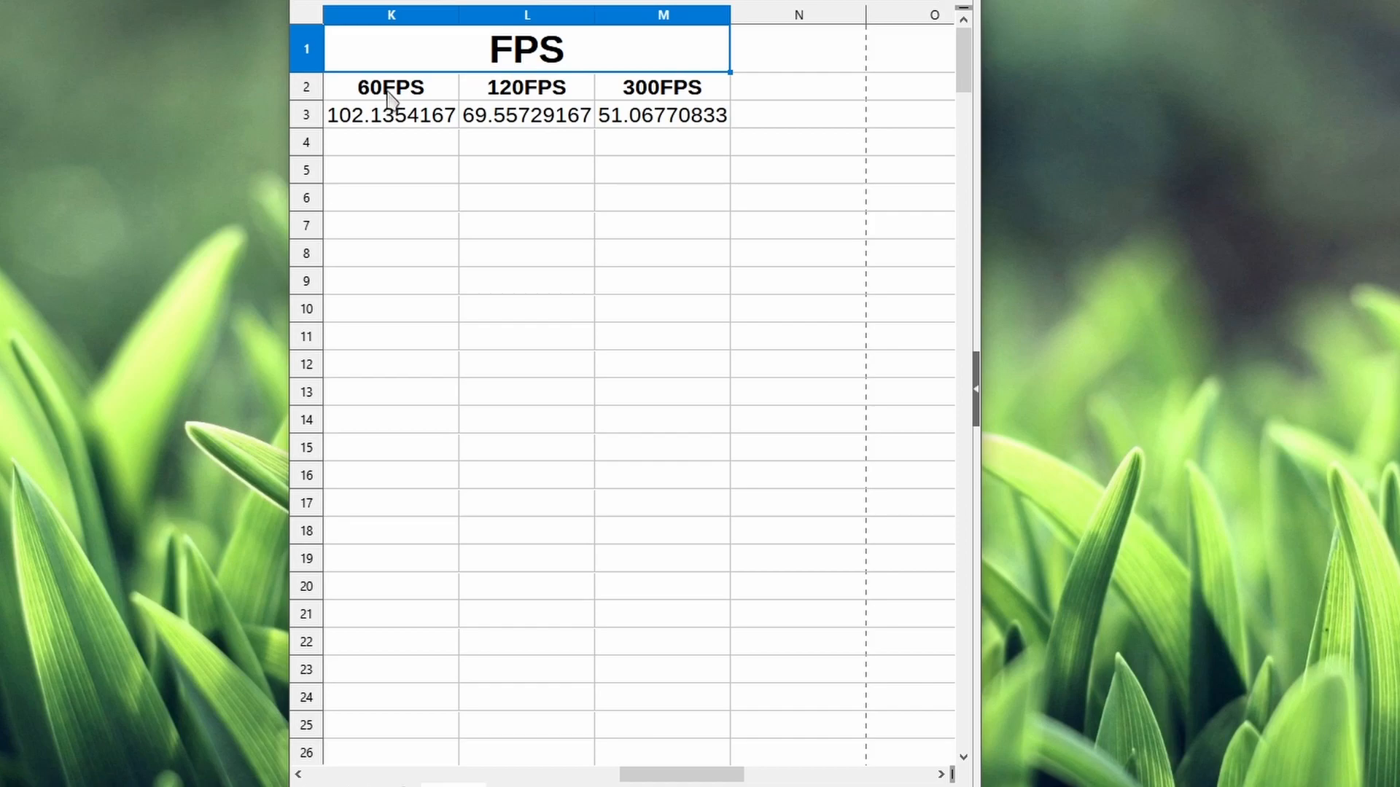
{"action": "left_click", "coordinate": [390, 87]}
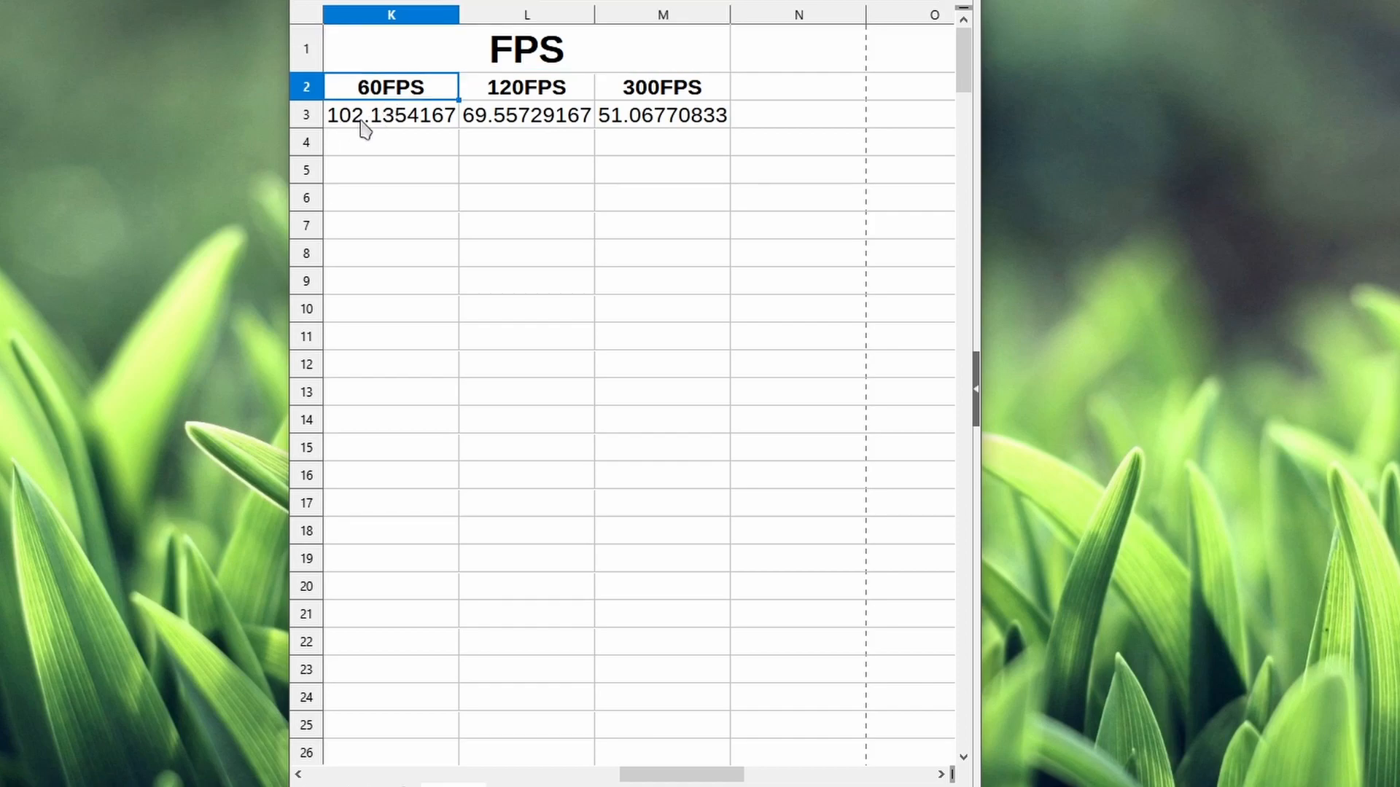
{"action": "mouse_move", "coordinate": [382, 127]}
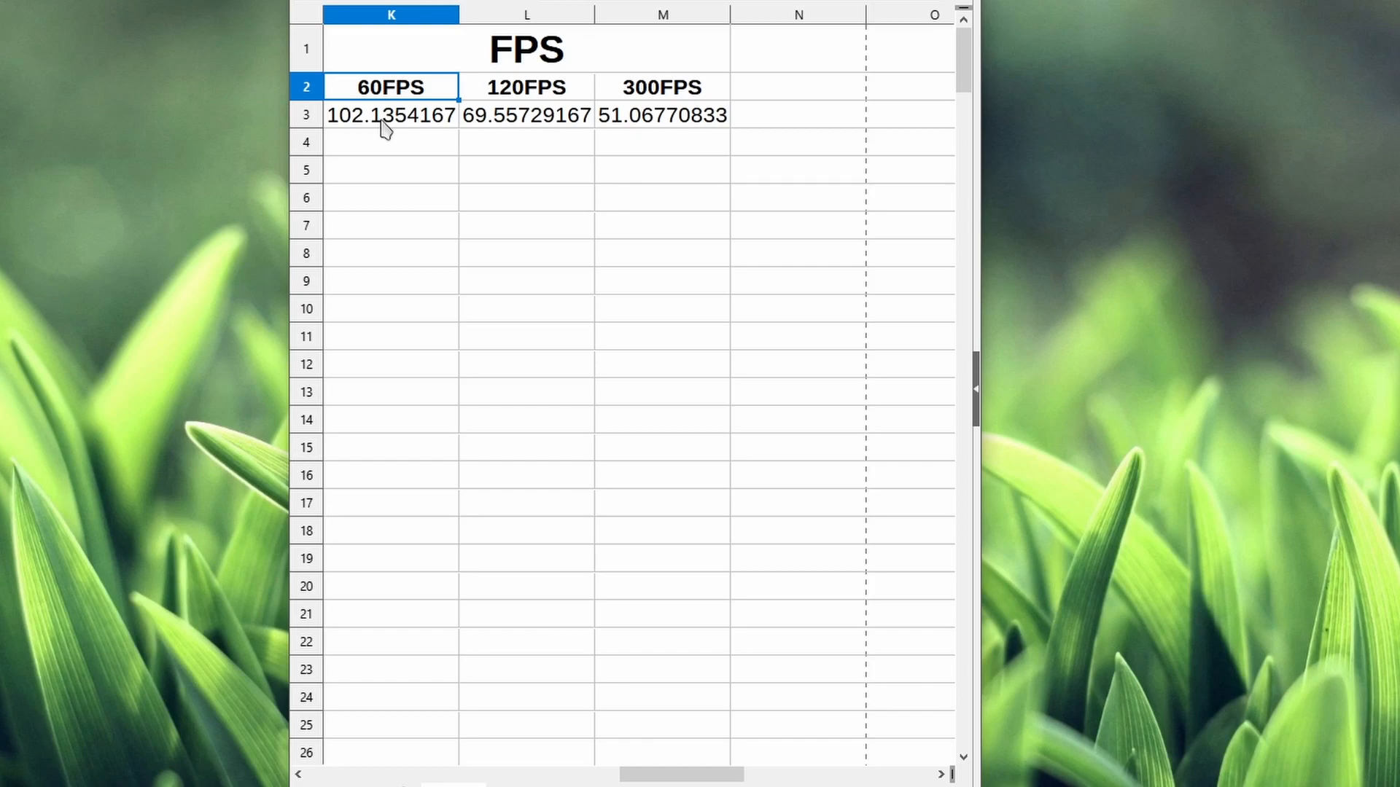
{"action": "mouse_move", "coordinate": [513, 127]}
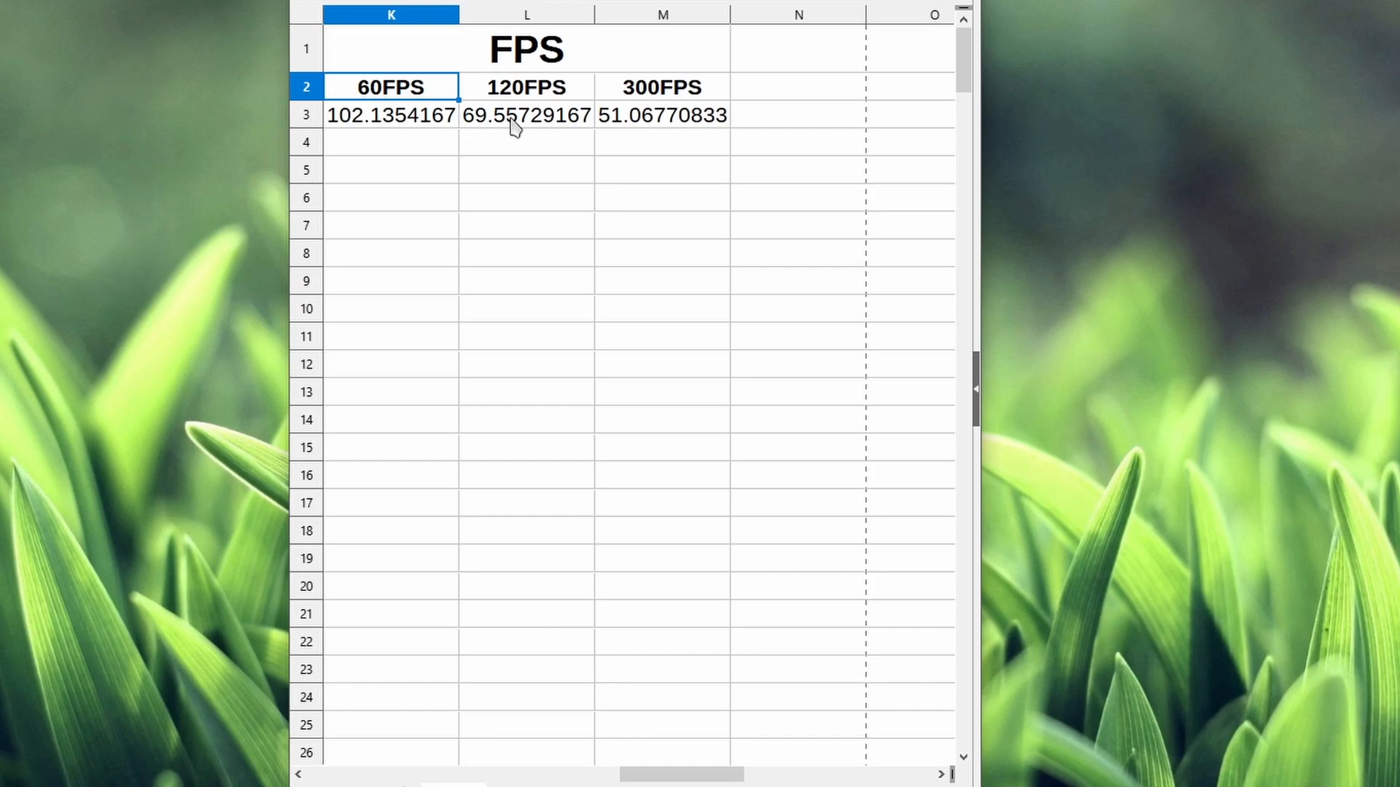
{"action": "left_click", "coordinate": [526, 115]}
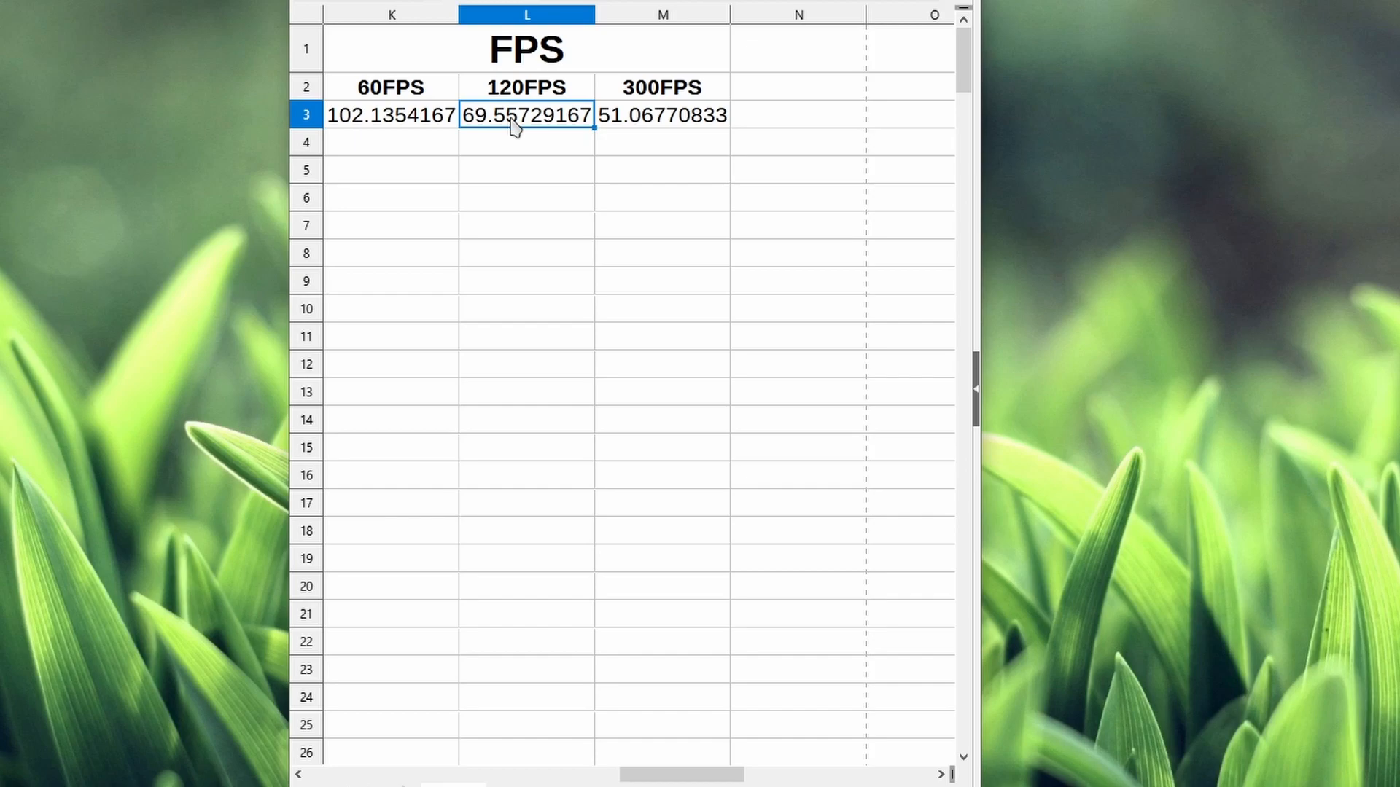
{"action": "left_click", "coordinate": [663, 115]}
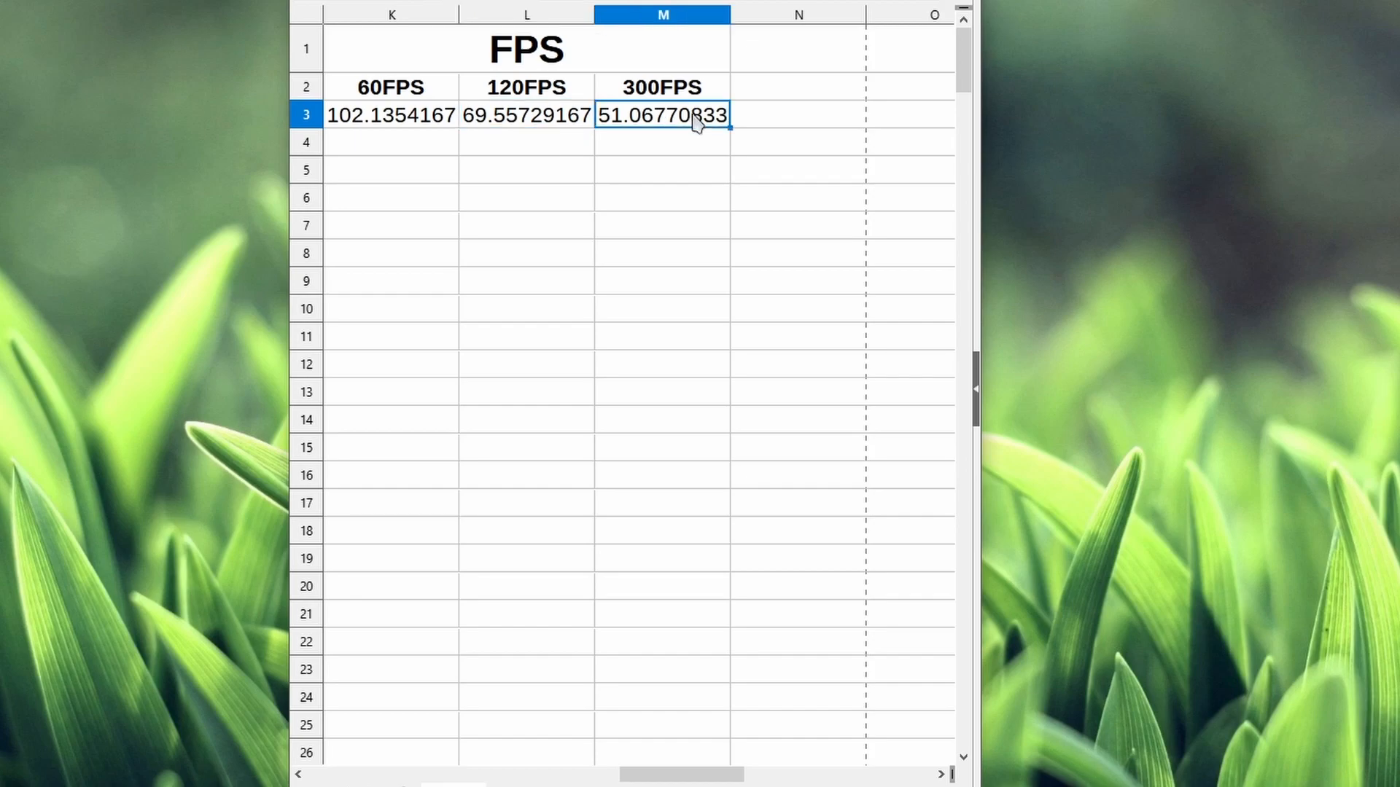
{"action": "left_click", "coordinate": [390, 87]}
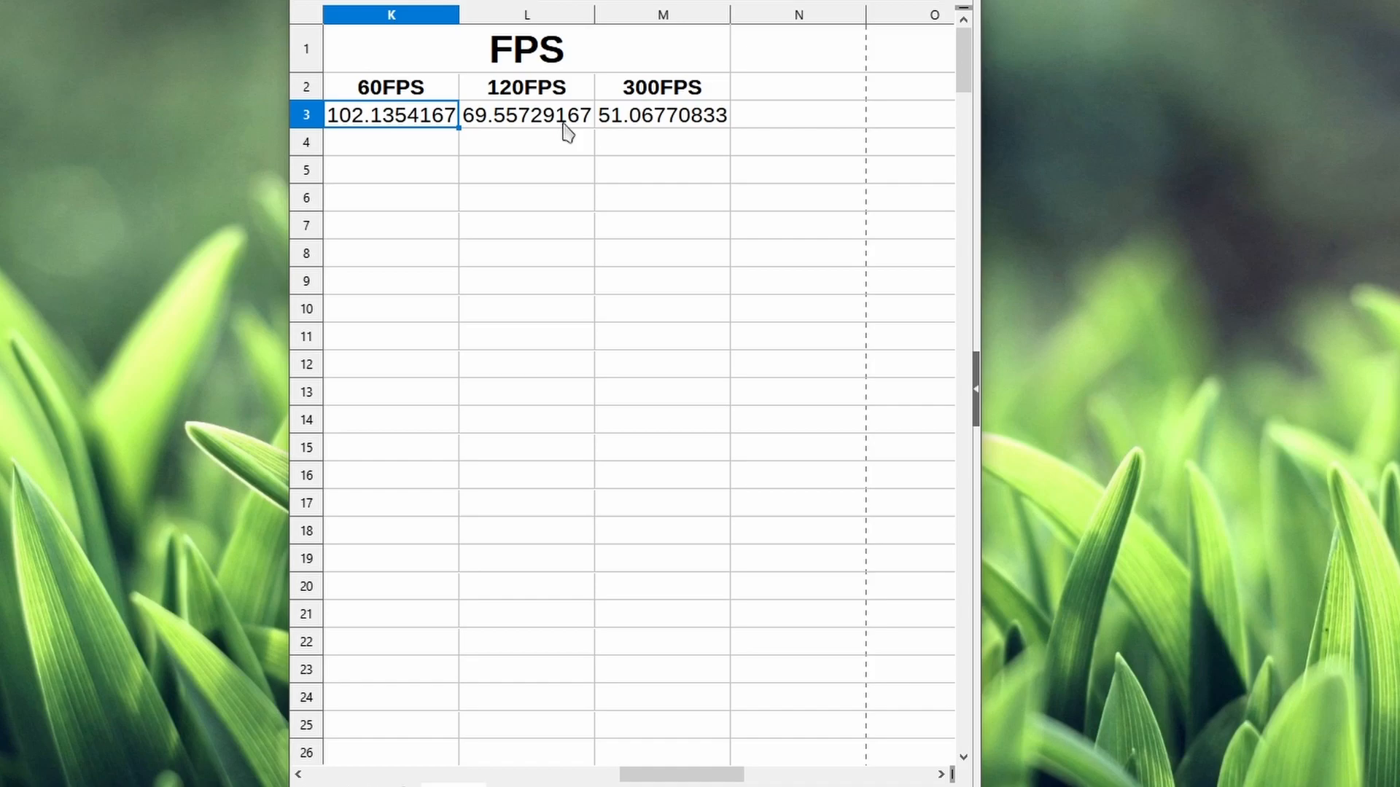
{"action": "left_click", "coordinate": [661, 115]}
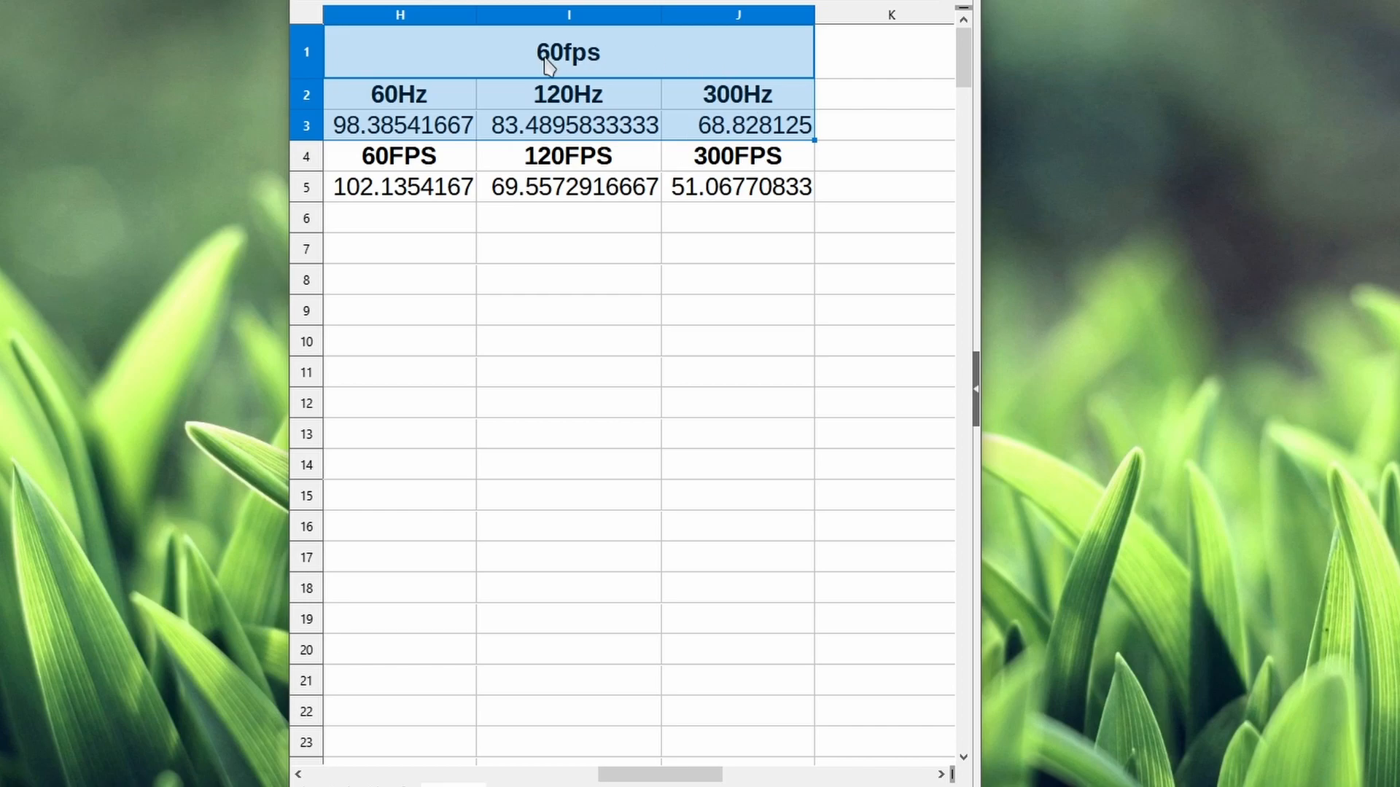
{"action": "mouse_move", "coordinate": [568, 67]}
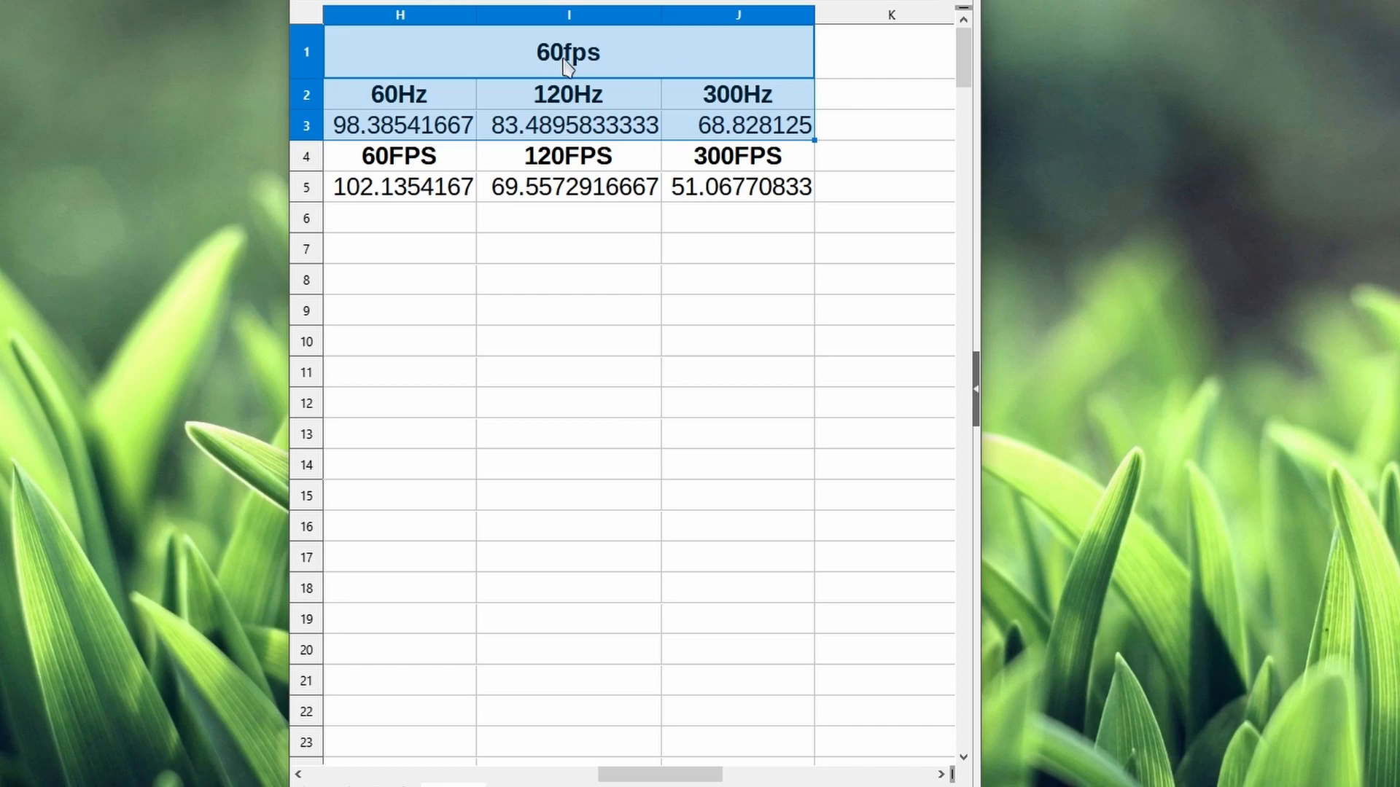
{"action": "mouse_move", "coordinate": [634, 68]}
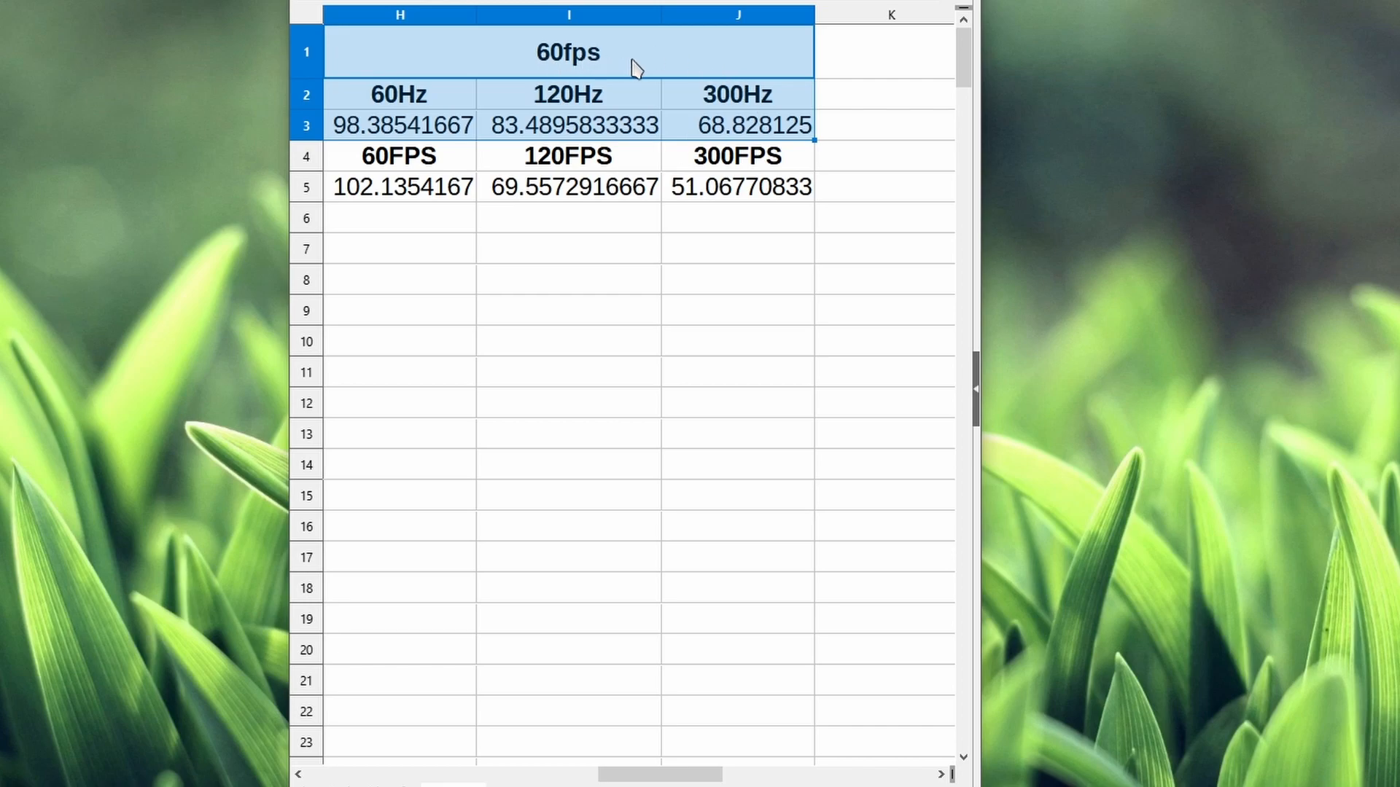
{"action": "mouse_move", "coordinate": [781, 116]}
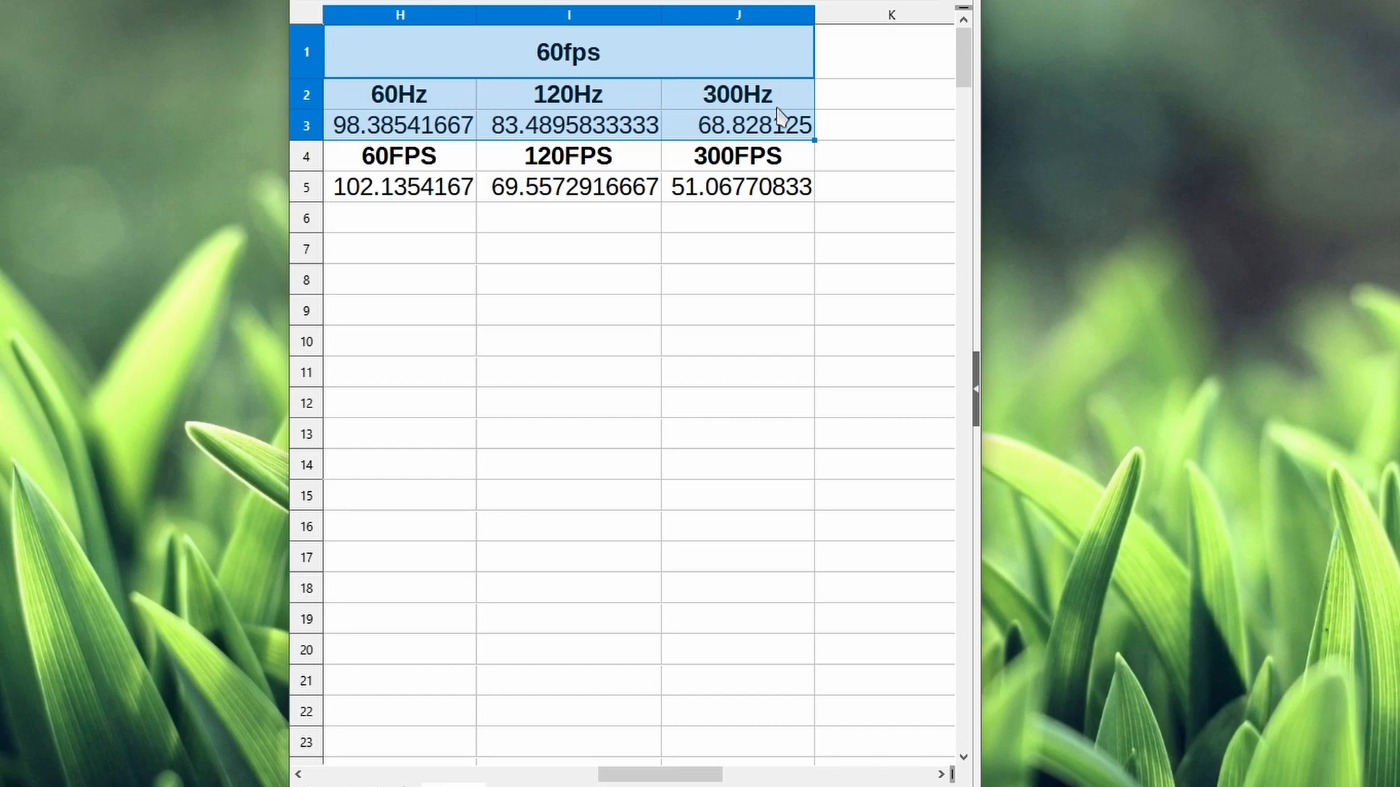
{"action": "mouse_move", "coordinate": [482, 130]}
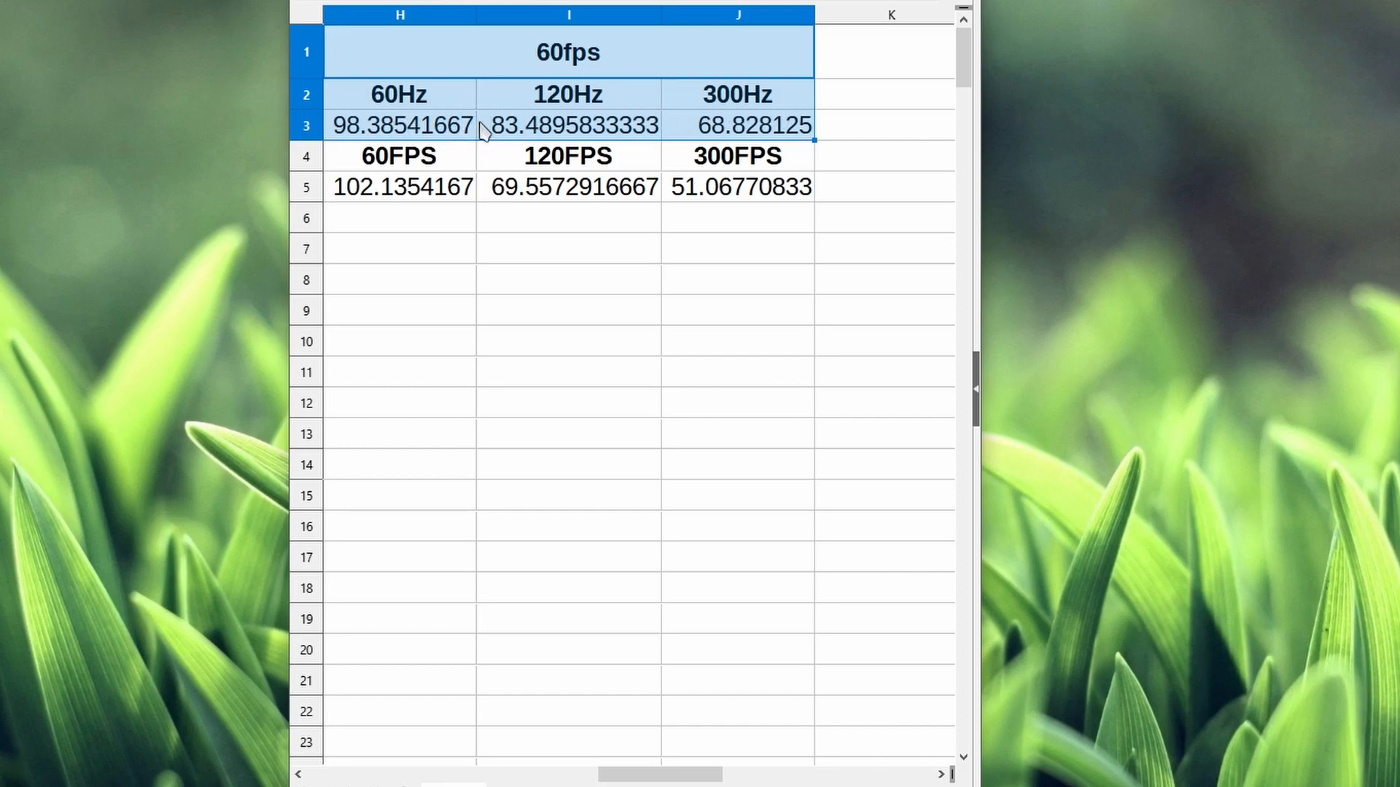
{"action": "mouse_move", "coordinate": [763, 131]}
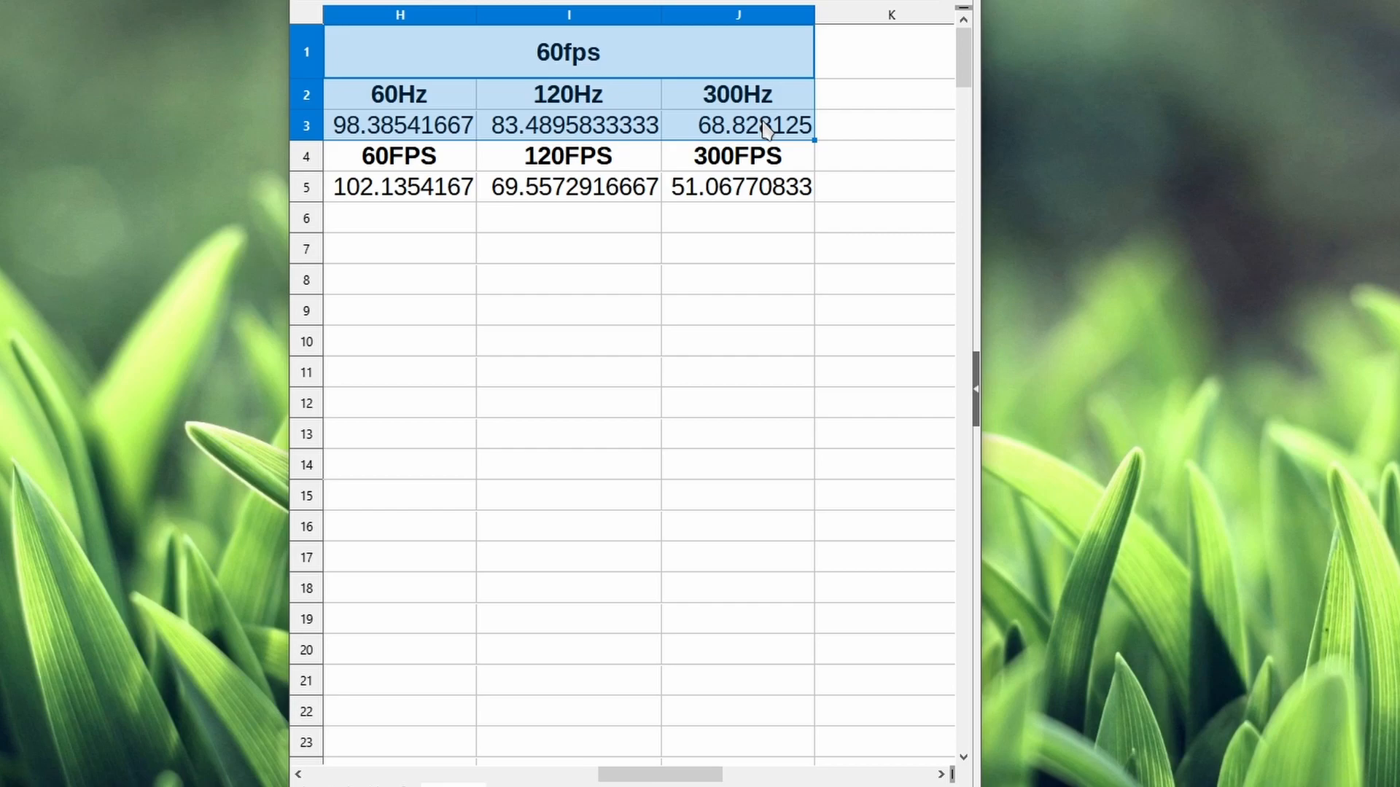
{"action": "left_click", "coordinate": [399, 125]}
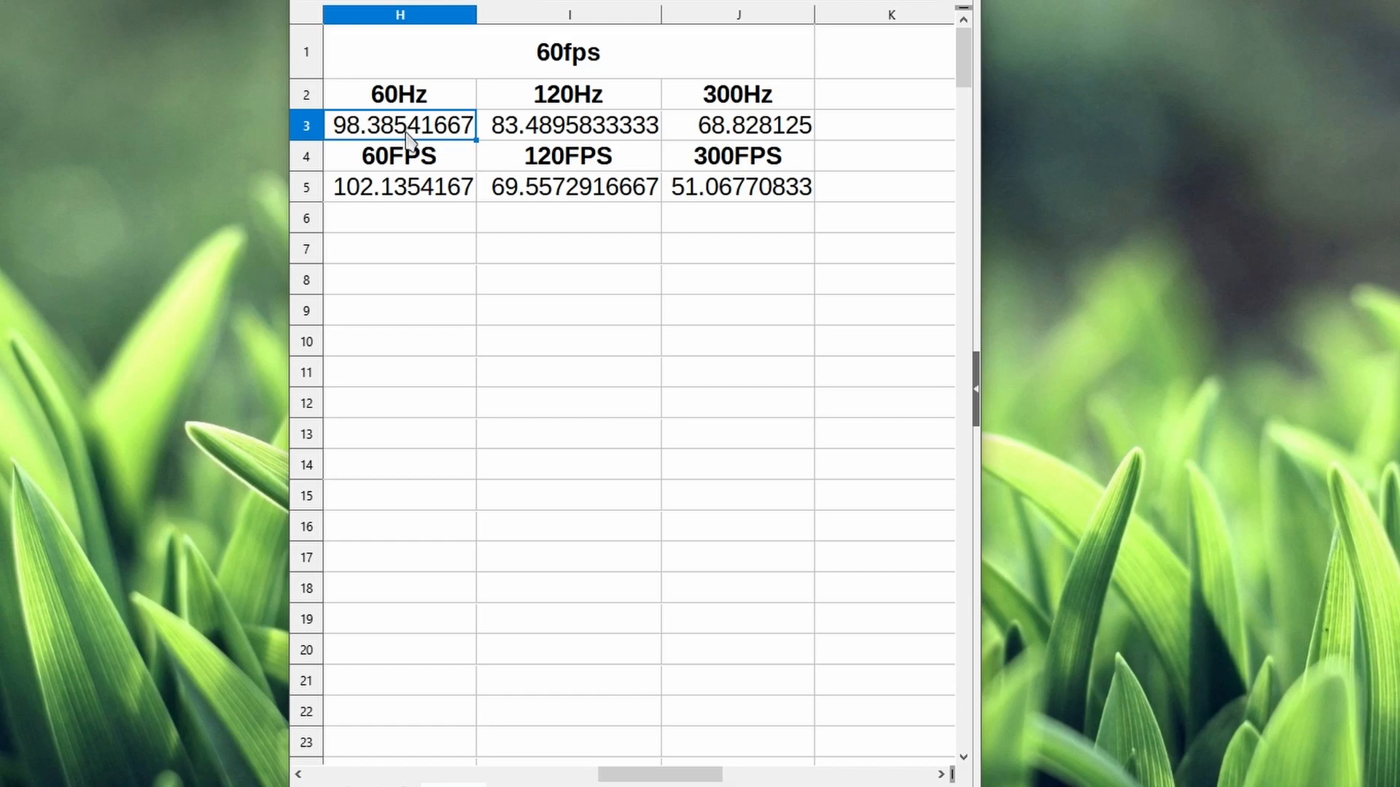
{"action": "mouse_move", "coordinate": [429, 159]}
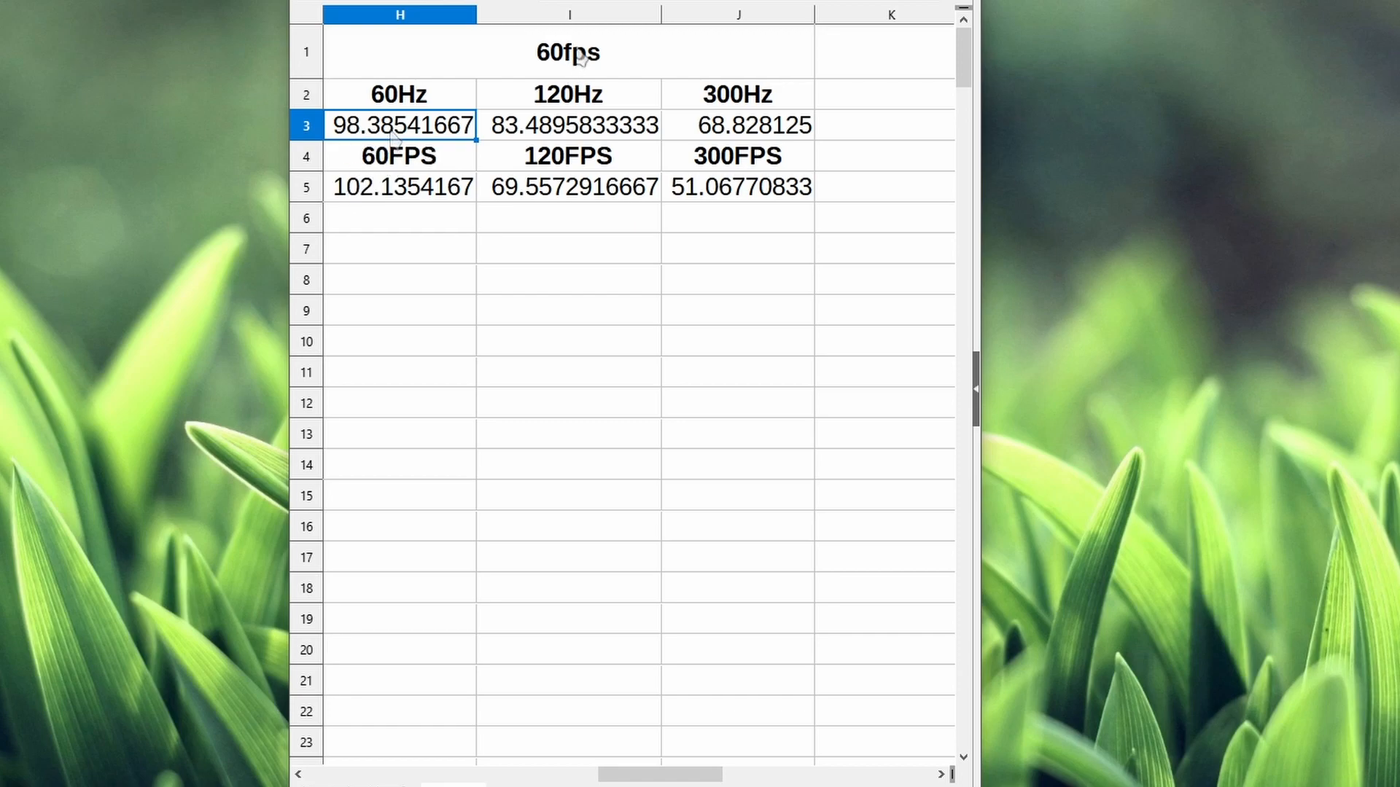
{"action": "left_click", "coordinate": [568, 94]}
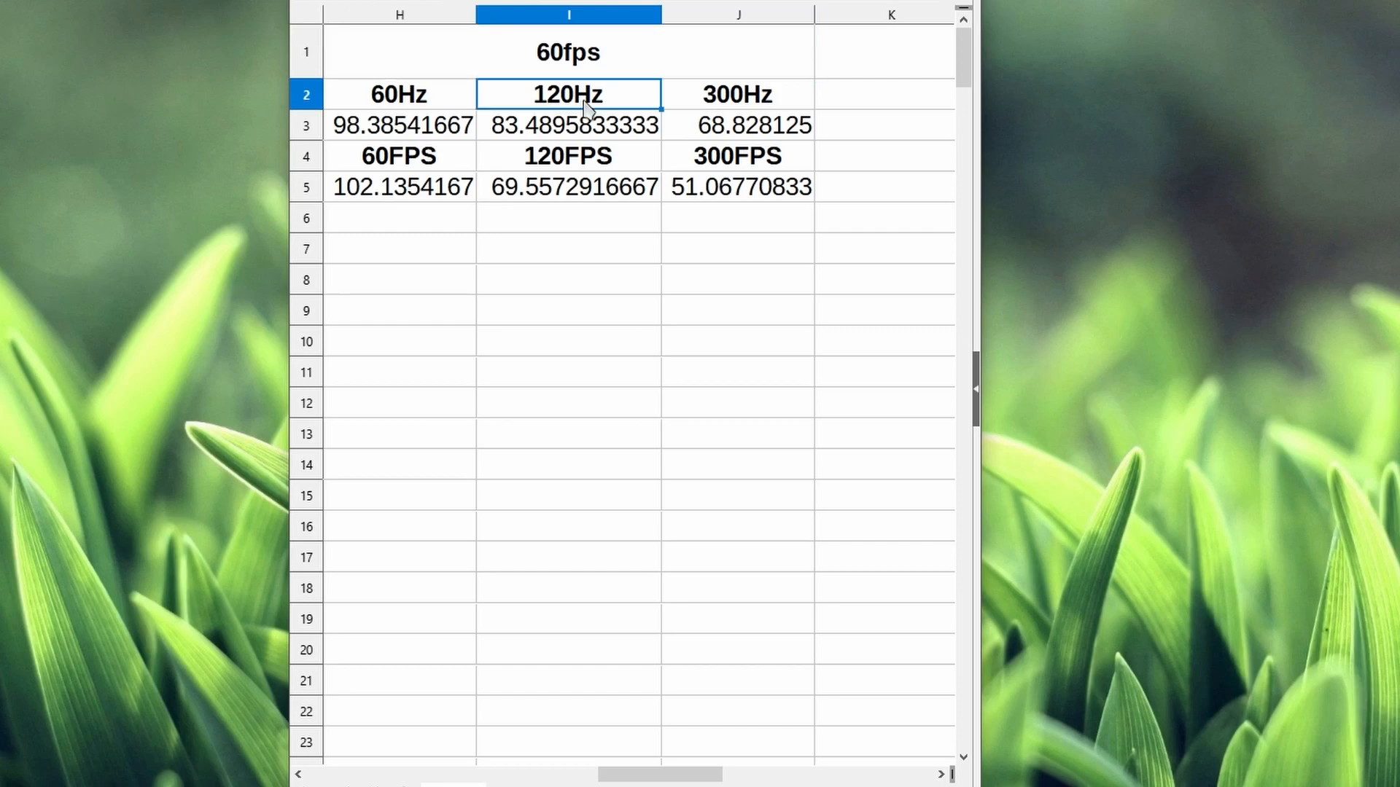
{"action": "mouse_move", "coordinate": [574, 174]}
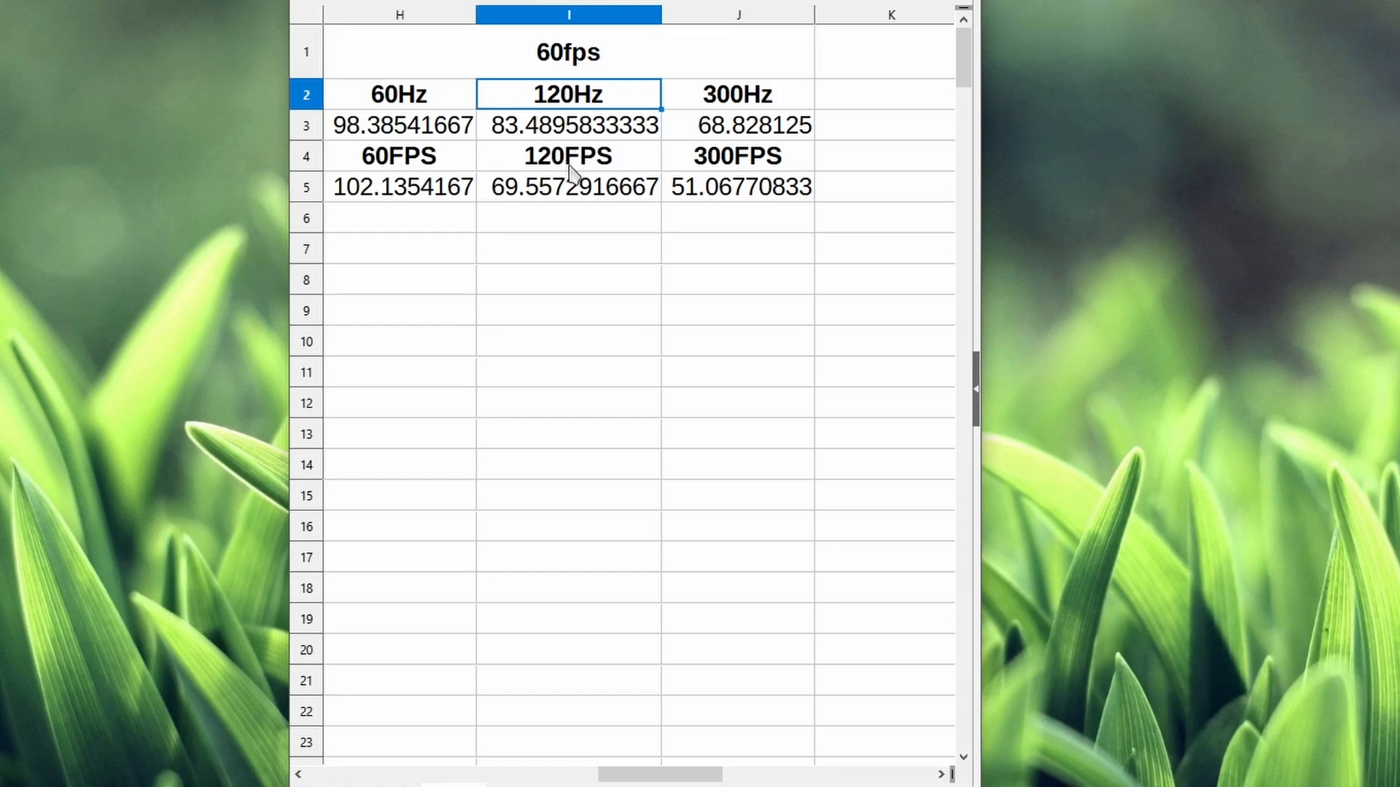
{"action": "left_click", "coordinate": [568, 155]}
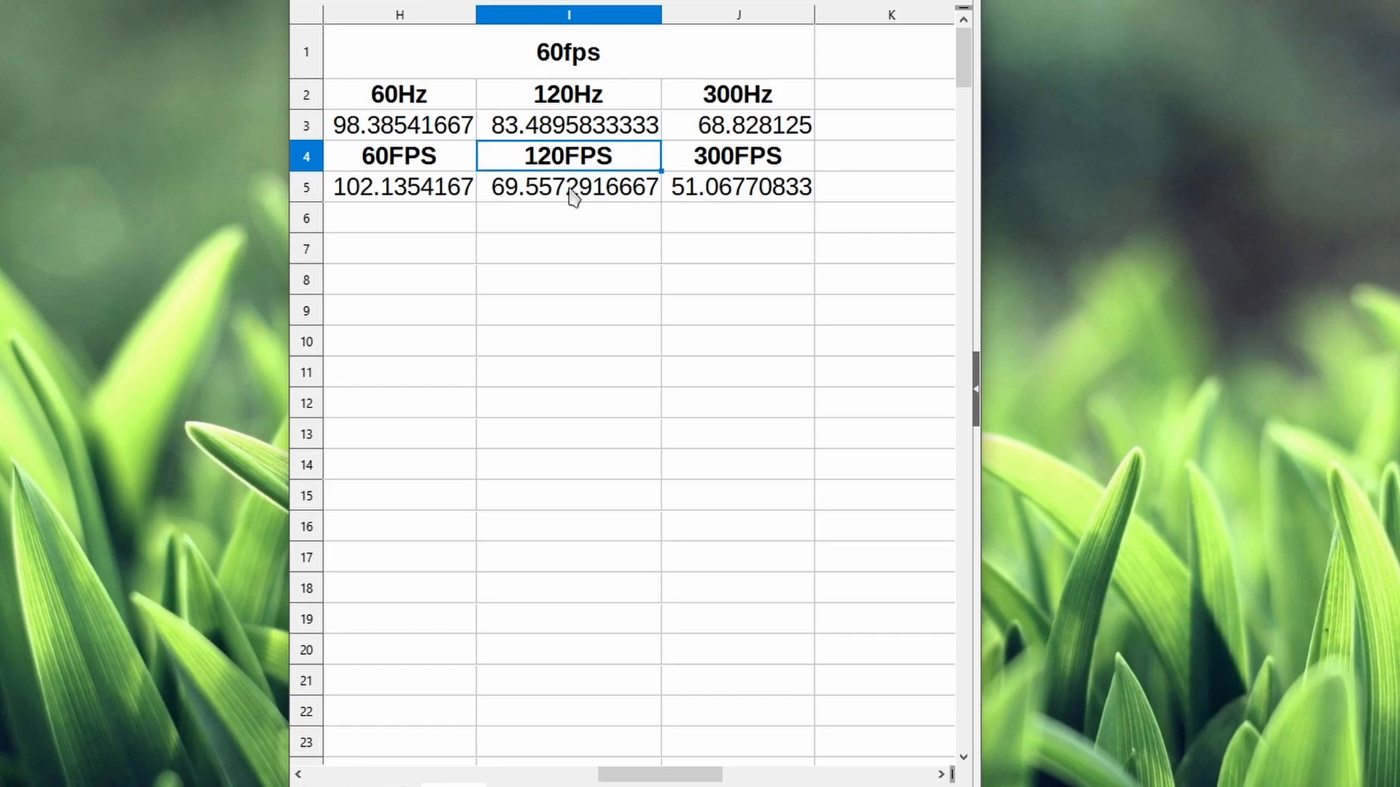
{"action": "mouse_move", "coordinate": [585, 170]}
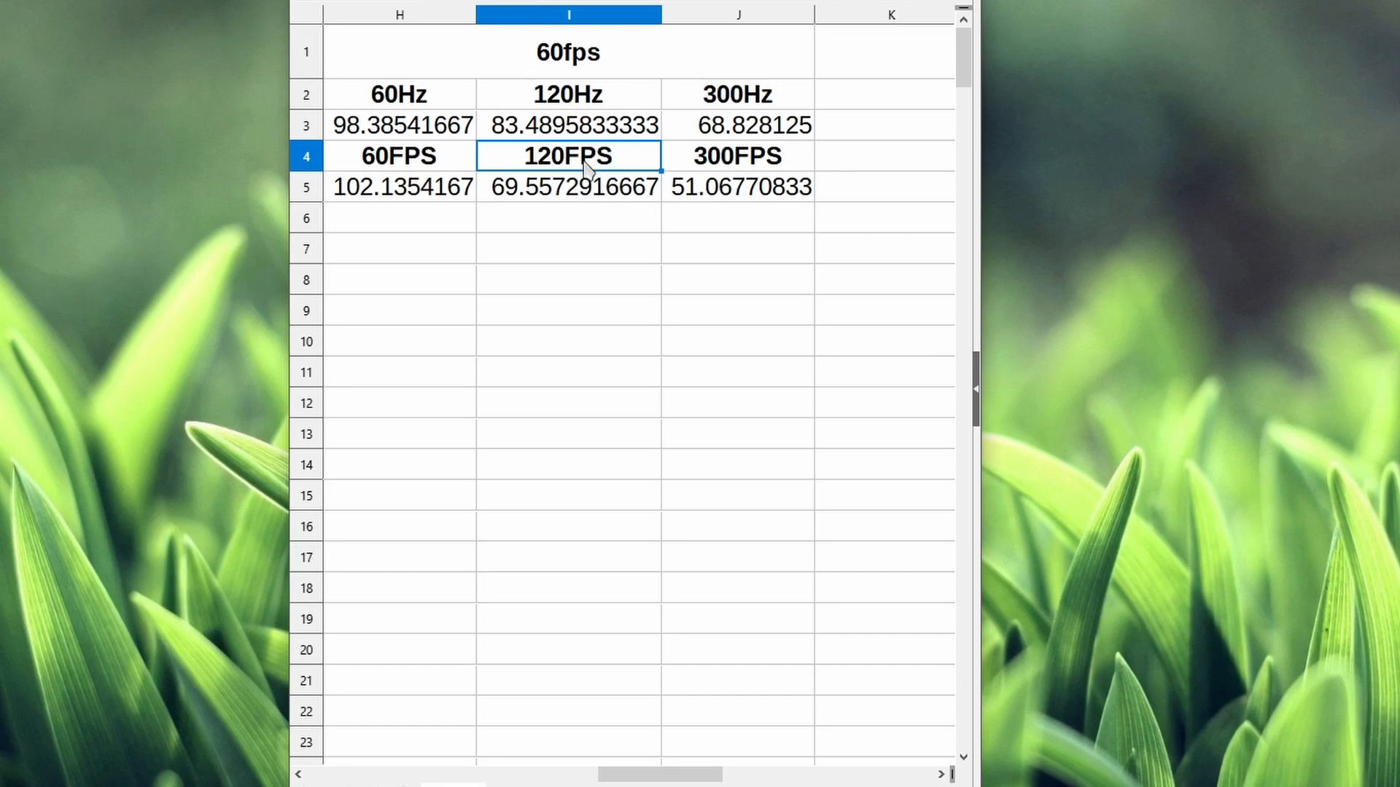
{"action": "mouse_move", "coordinate": [578, 198]}
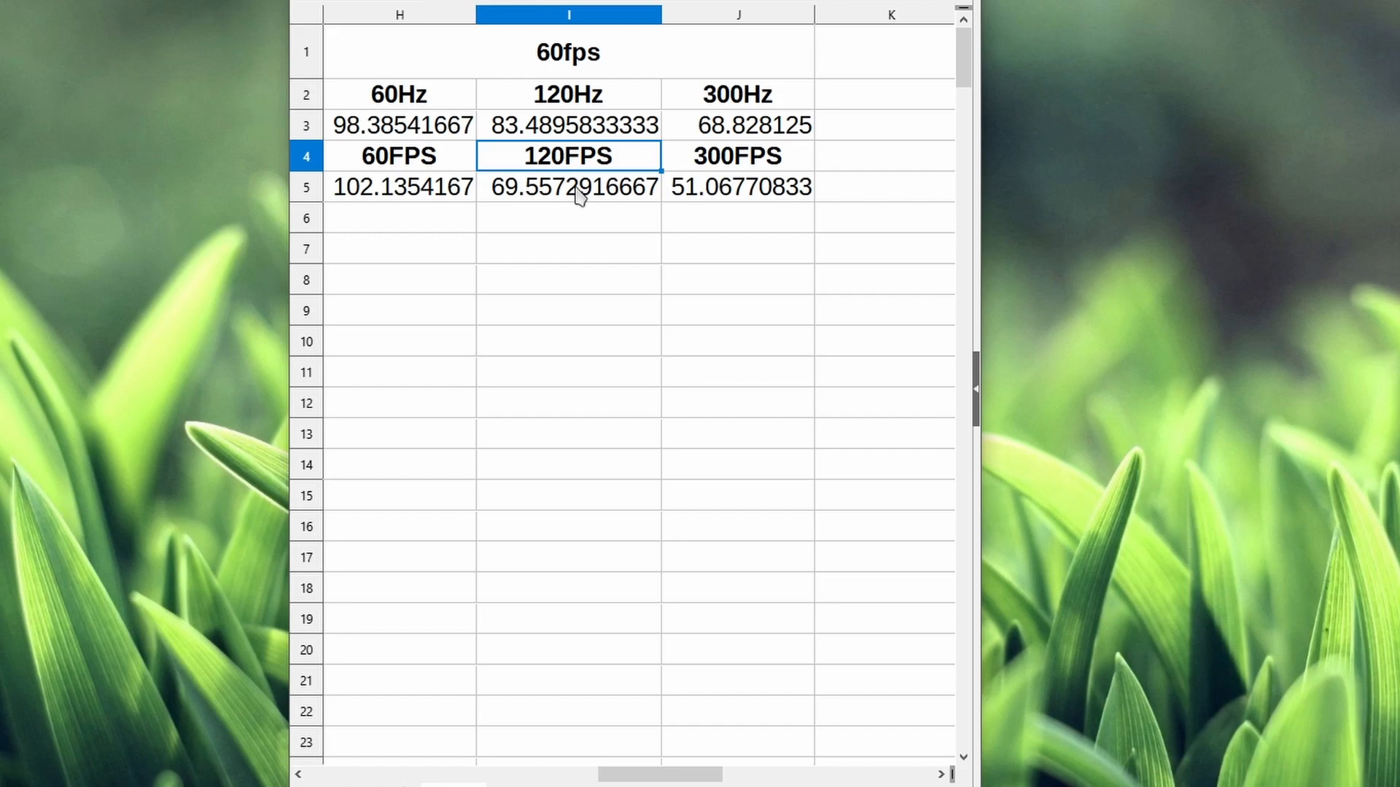
{"action": "left_click", "coordinate": [737, 95]}
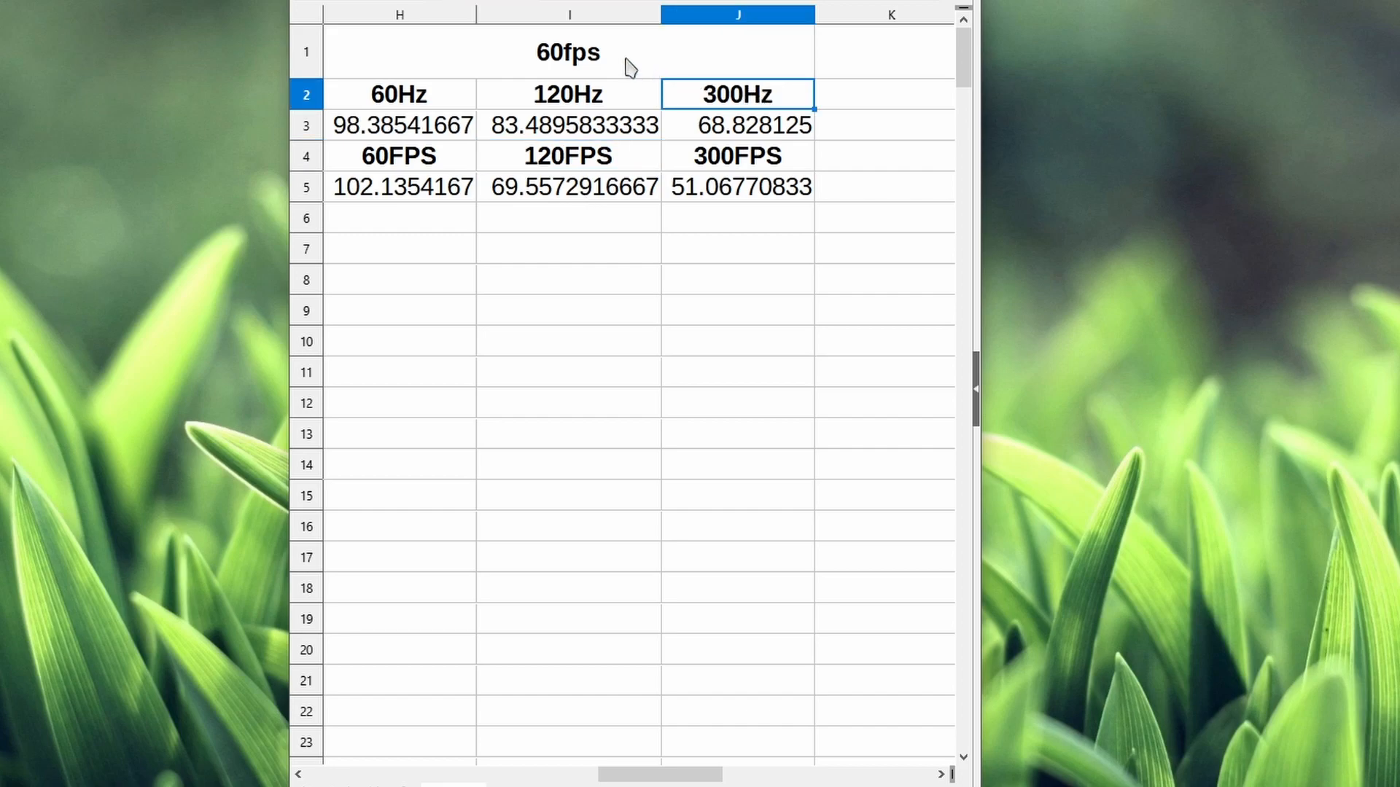
{"action": "mouse_move", "coordinate": [759, 143]}
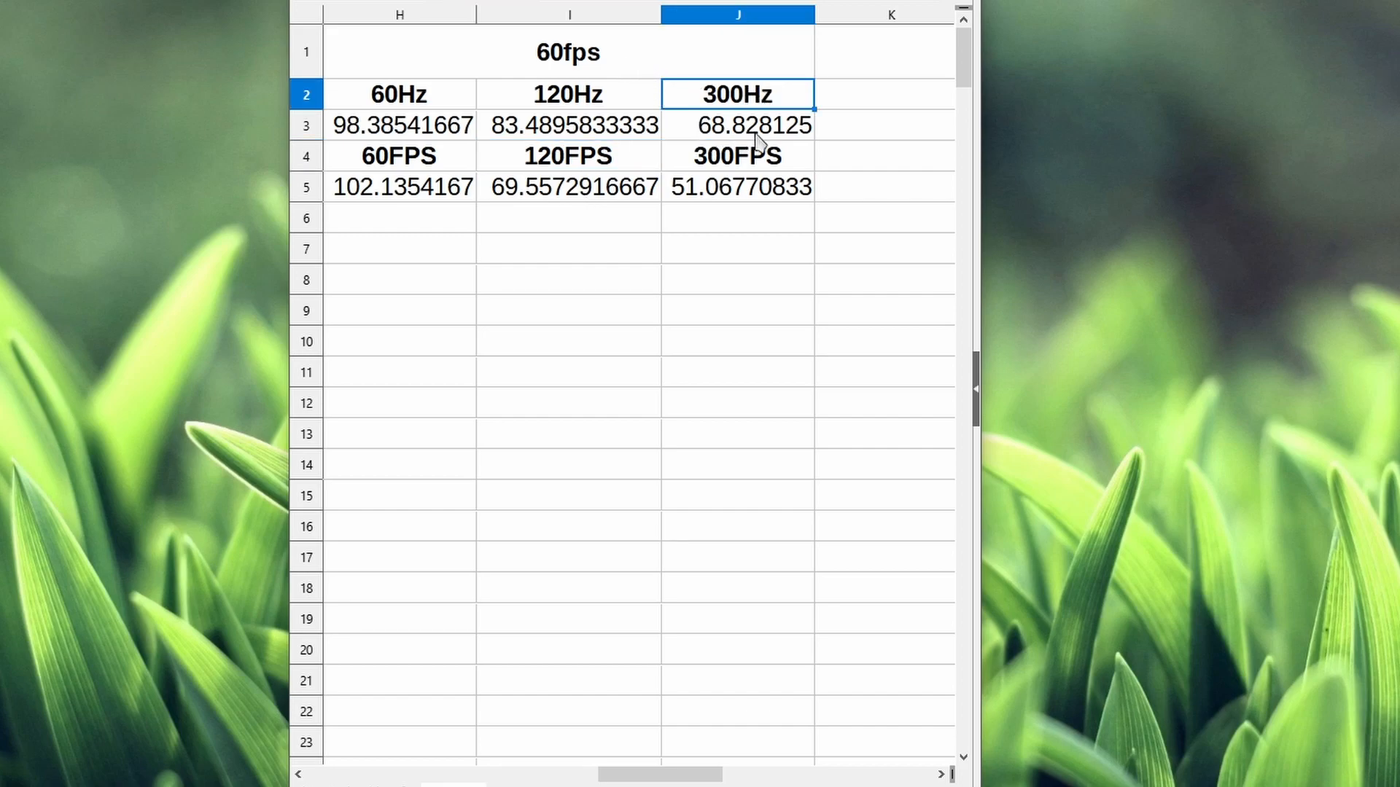
{"action": "mouse_move", "coordinate": [679, 156]}
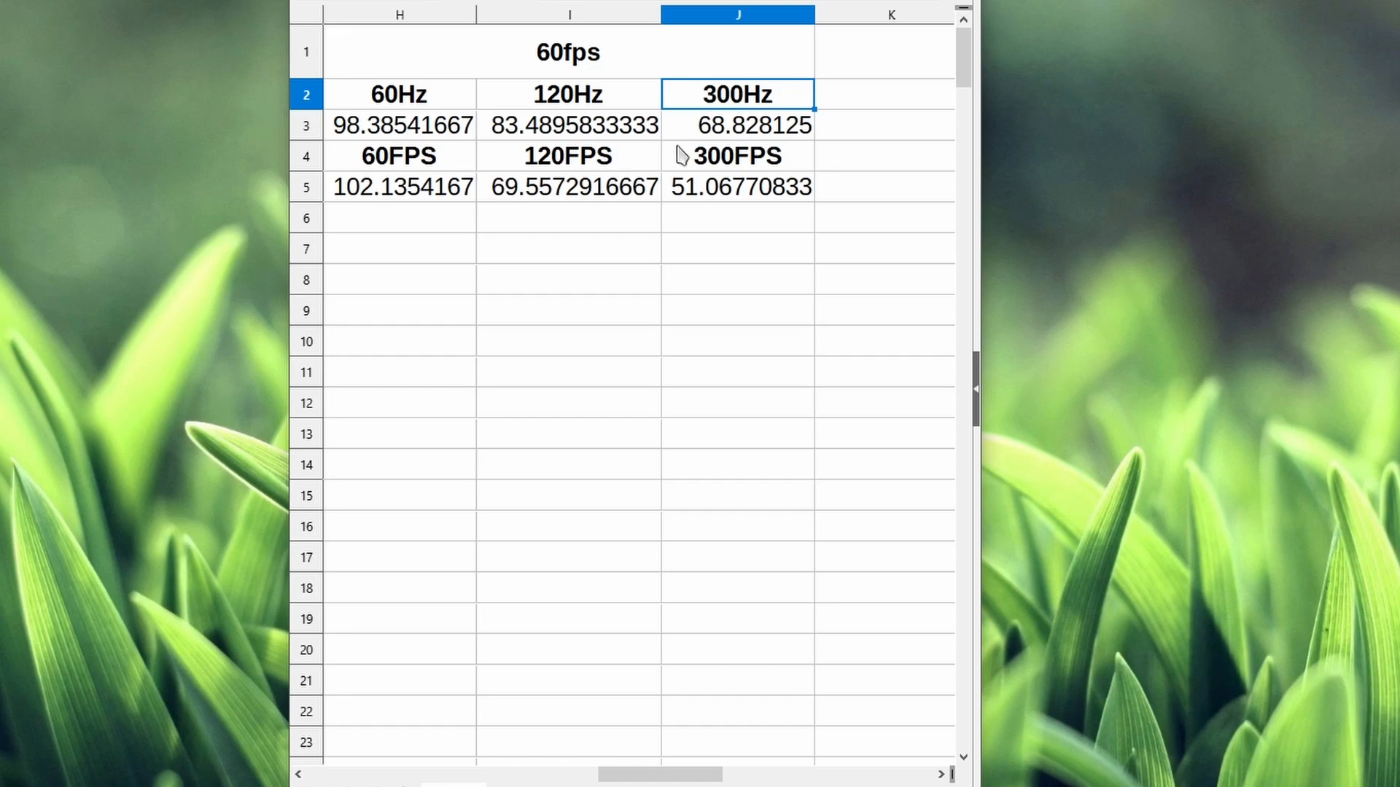
{"action": "mouse_move", "coordinate": [571, 170]}
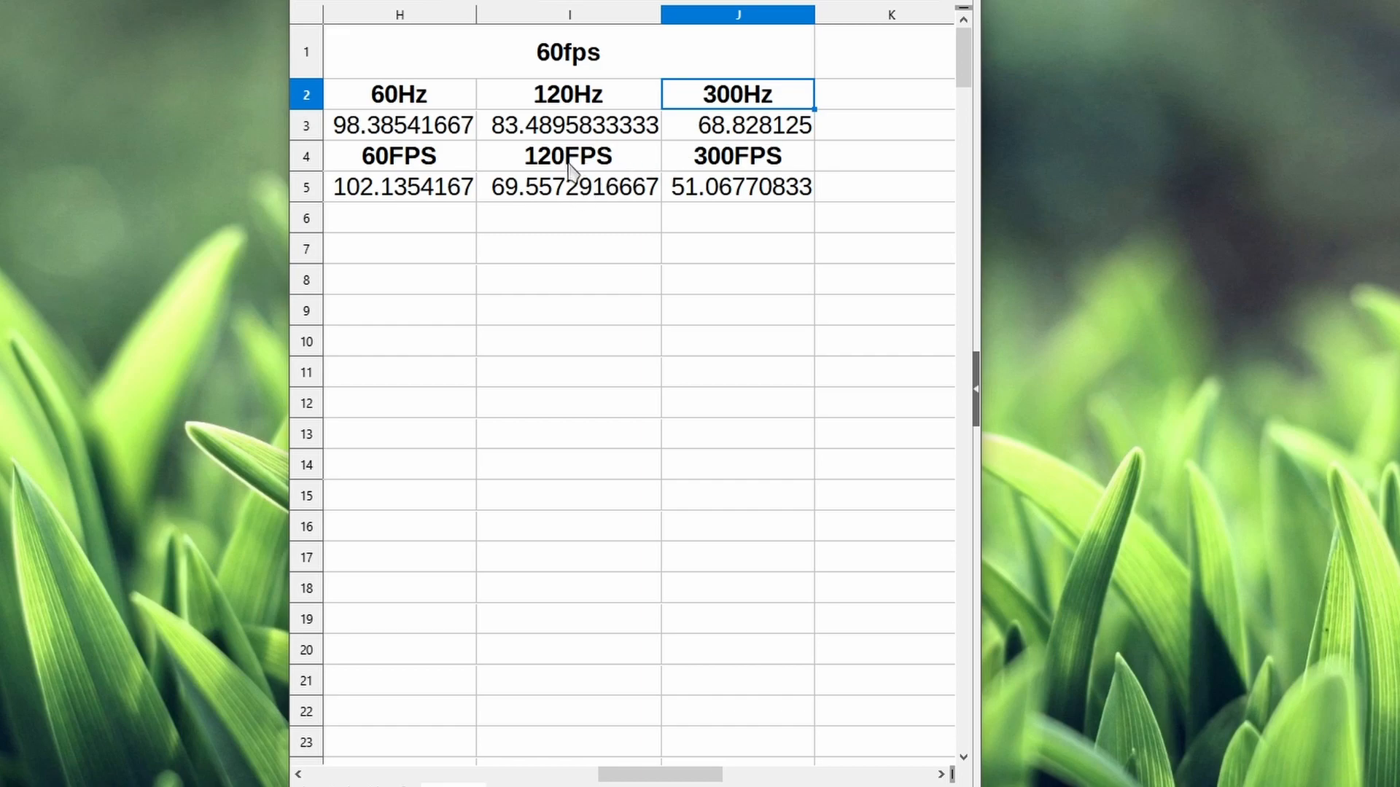
{"action": "mouse_move", "coordinate": [724, 138]}
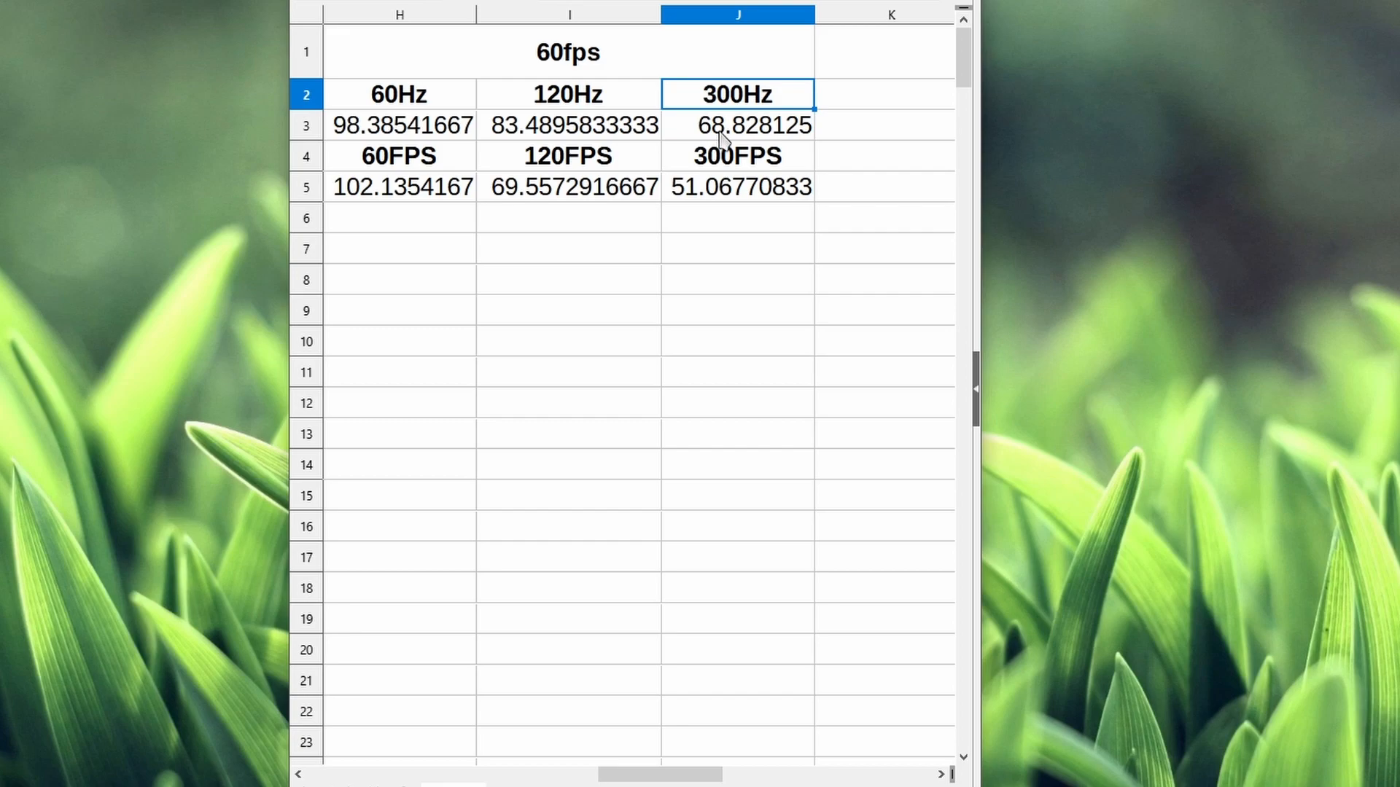
{"action": "left_click", "coordinate": [737, 125]}
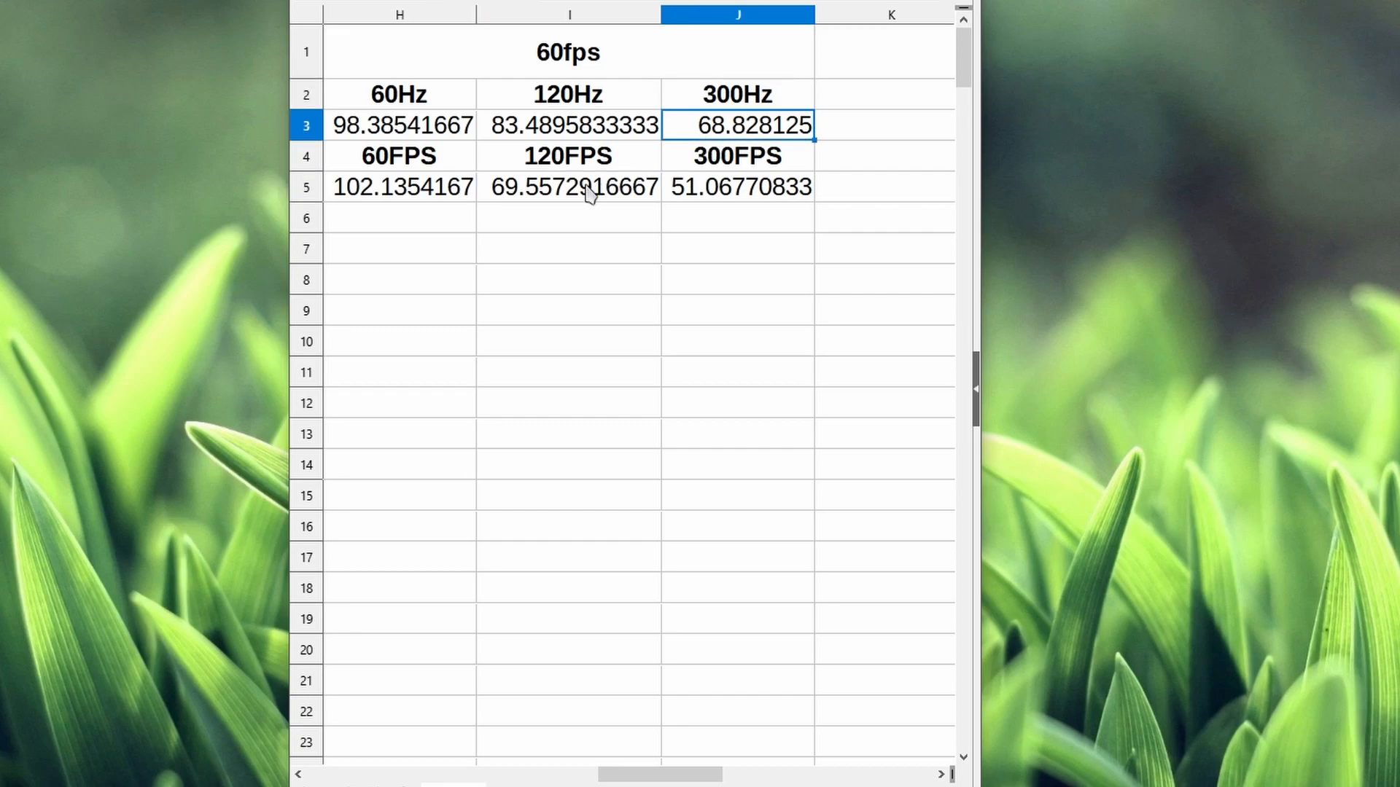
{"action": "left_click", "coordinate": [569, 187]}
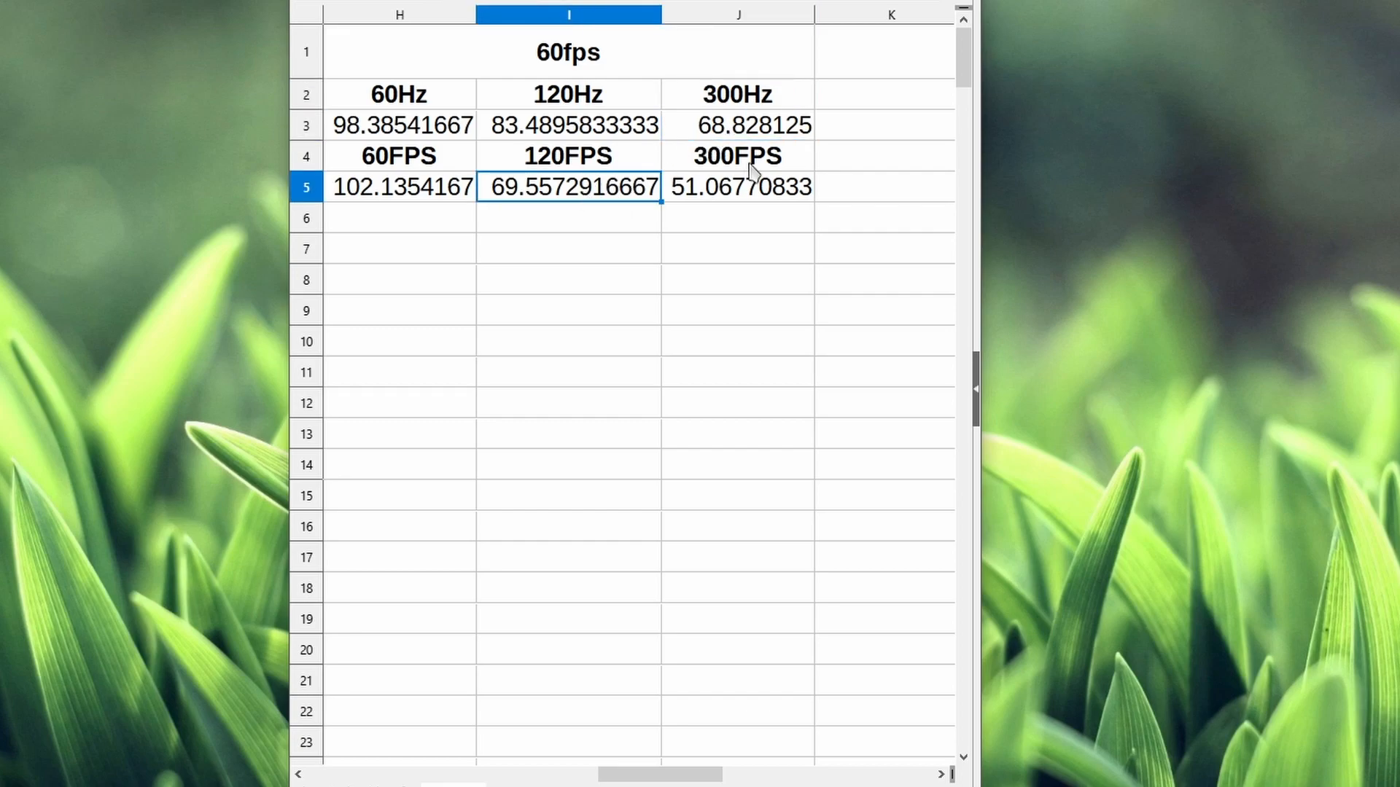
{"action": "left_click", "coordinate": [736, 156]}
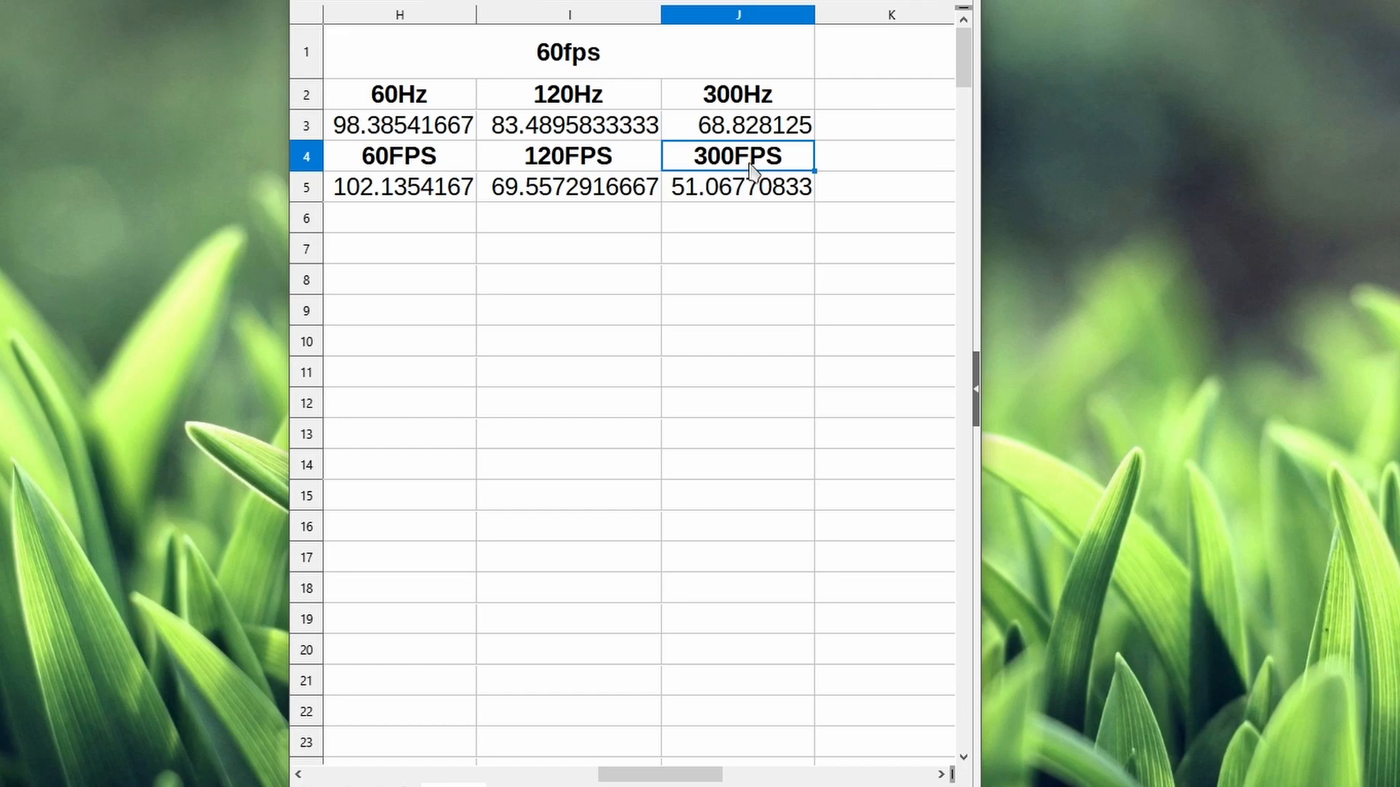
{"action": "left_click", "coordinate": [736, 187]}
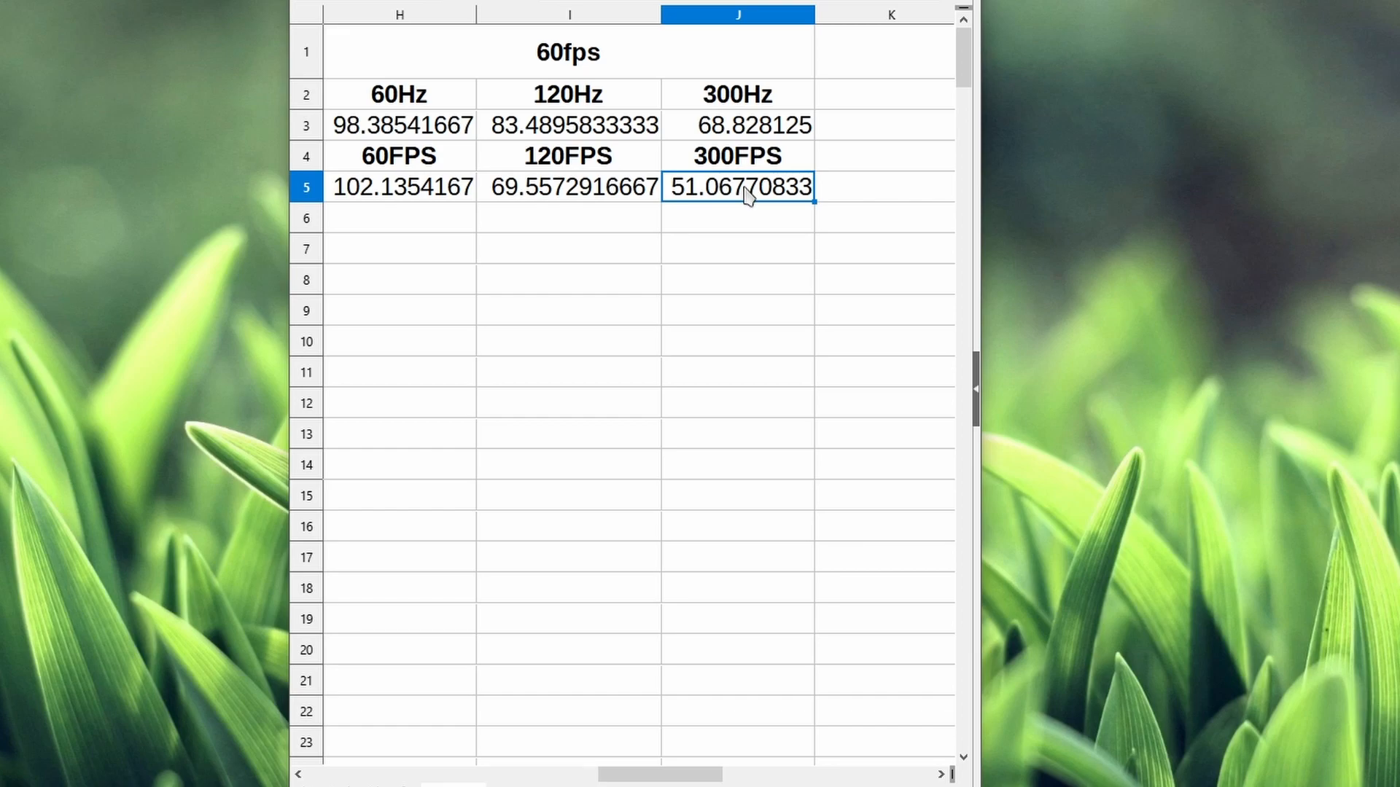
{"action": "left_click", "coordinate": [738, 155]}
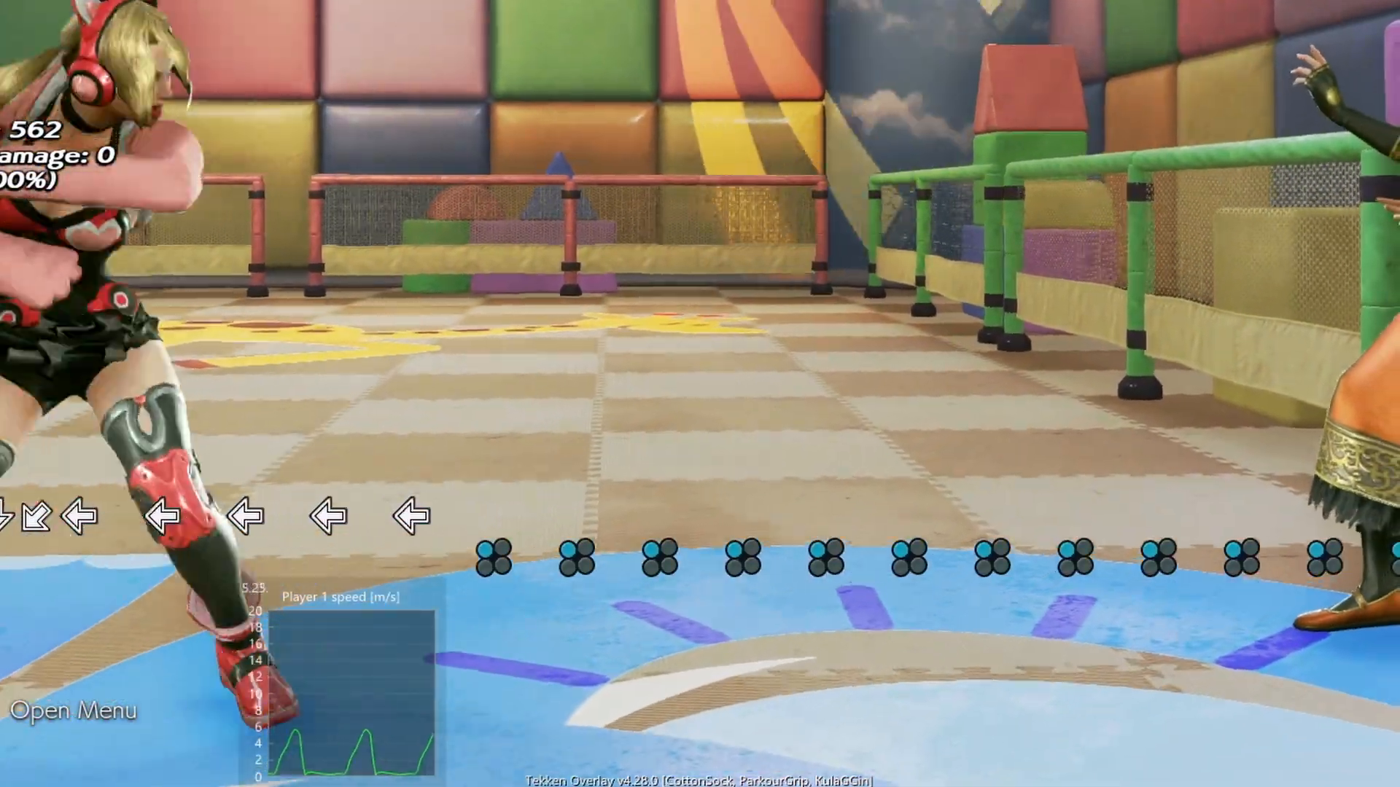
Step: Switch to the Tekken 7 practice-mode window with Tekken Overlay running
{"action": "left_click", "coordinate": [71, 712]}
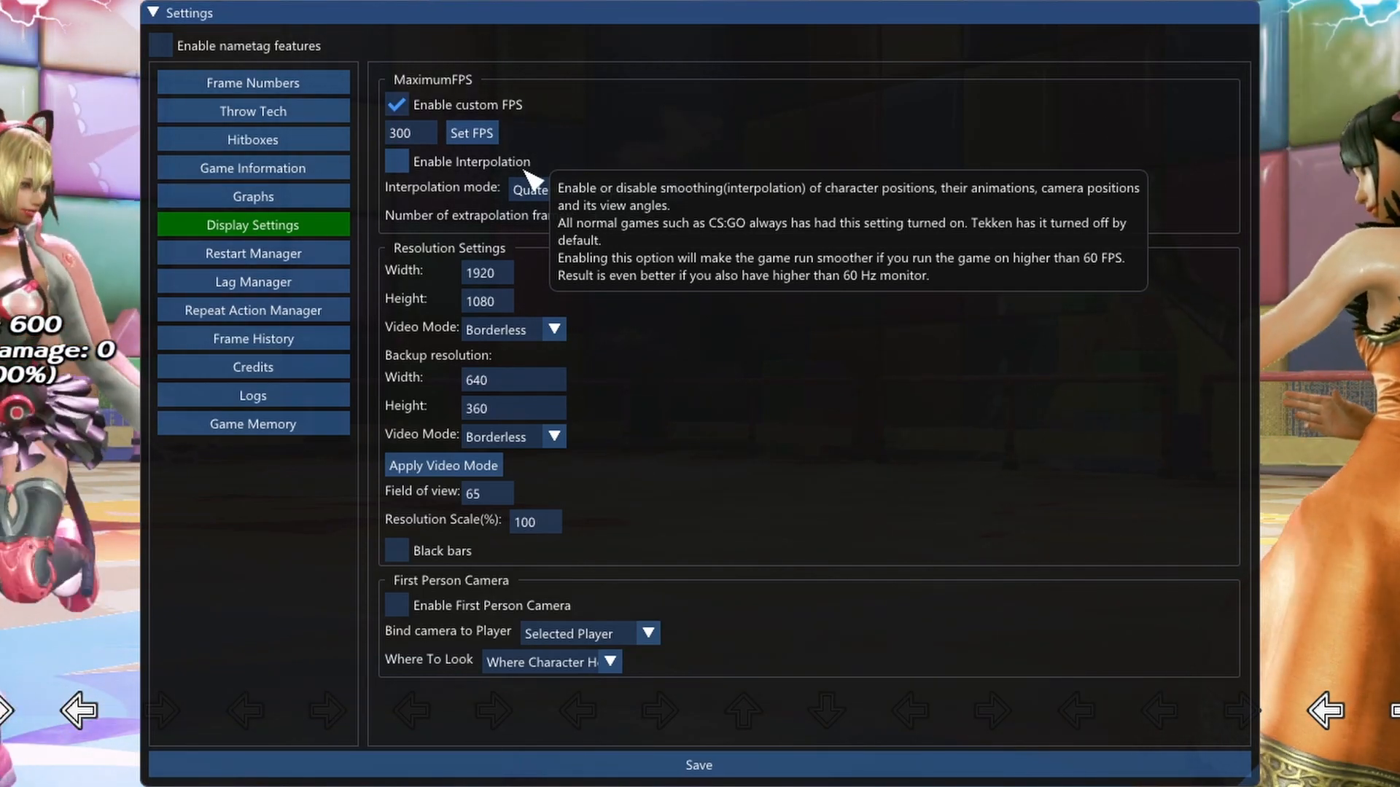
Step: Show Tekken Overlay's Display Settings with Enable custom FPS set to 300
{"action": "left_click", "coordinate": [397, 162]}
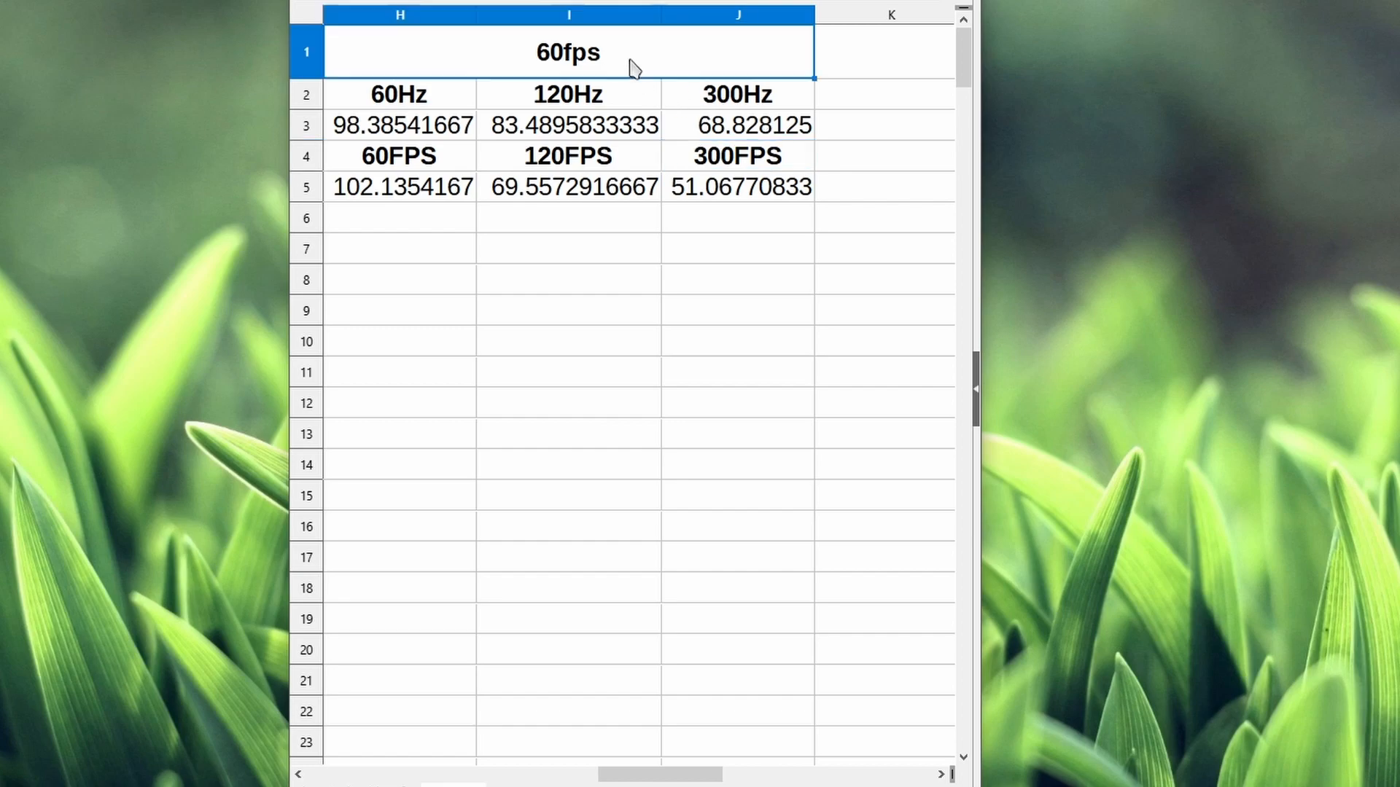
{"action": "mouse_move", "coordinate": [679, 108]}
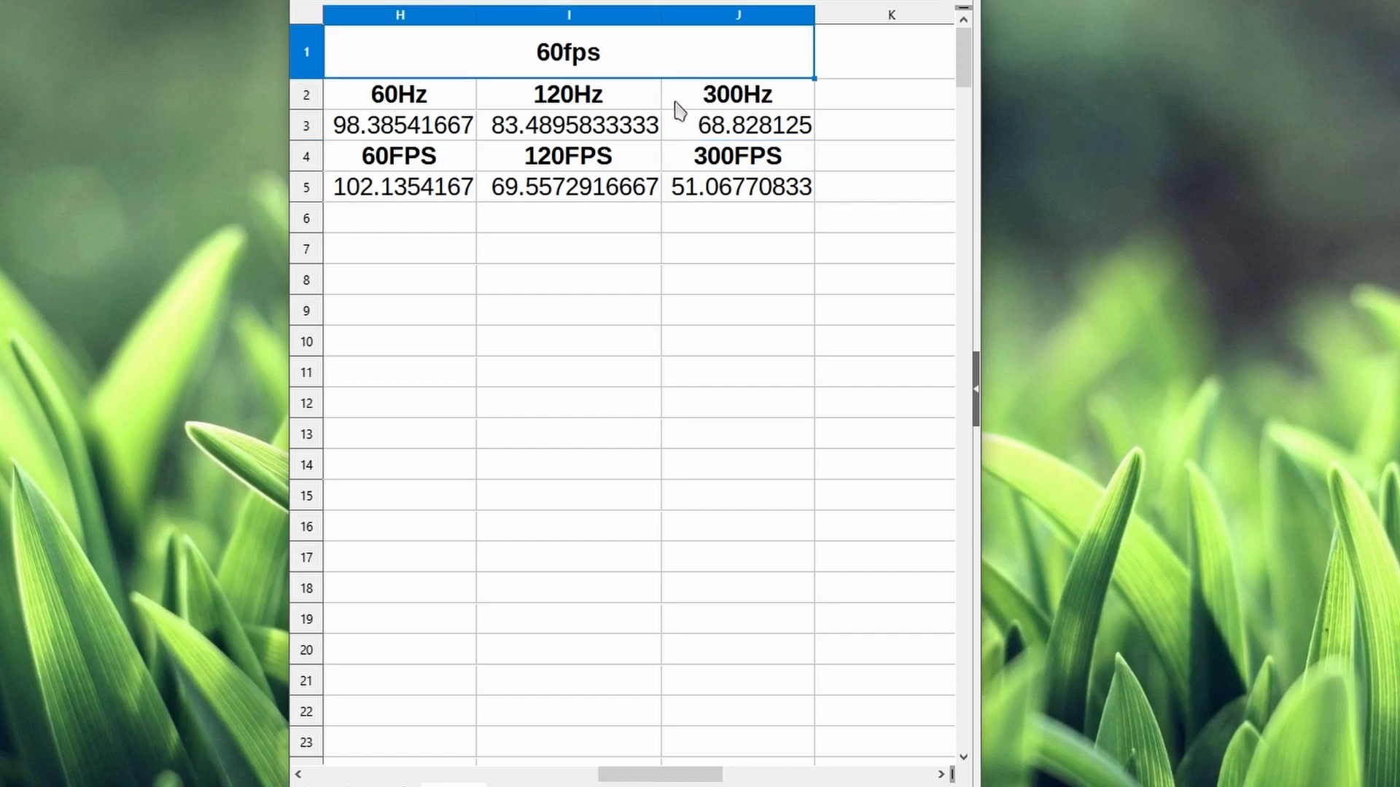
{"action": "mouse_move", "coordinate": [763, 135]}
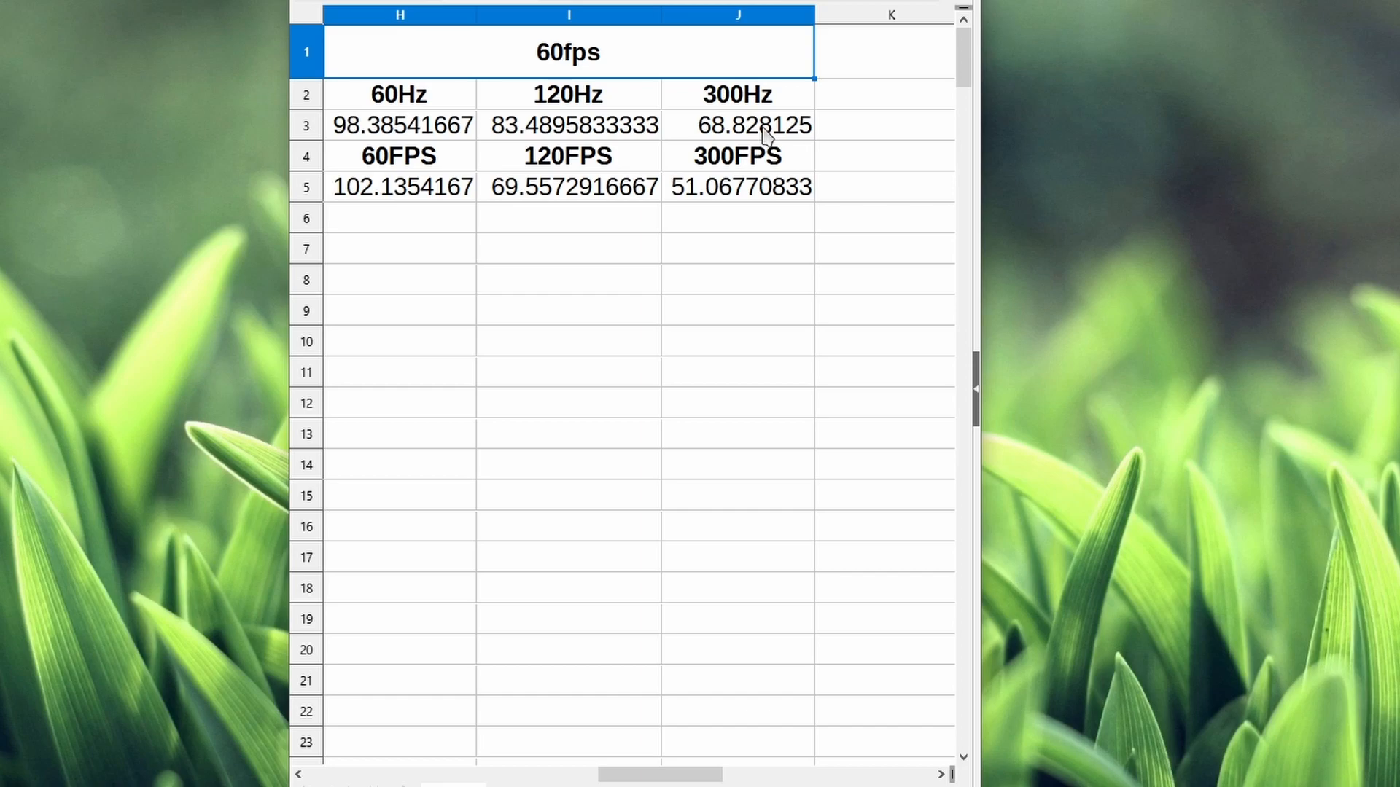
{"action": "left_click", "coordinate": [736, 156]}
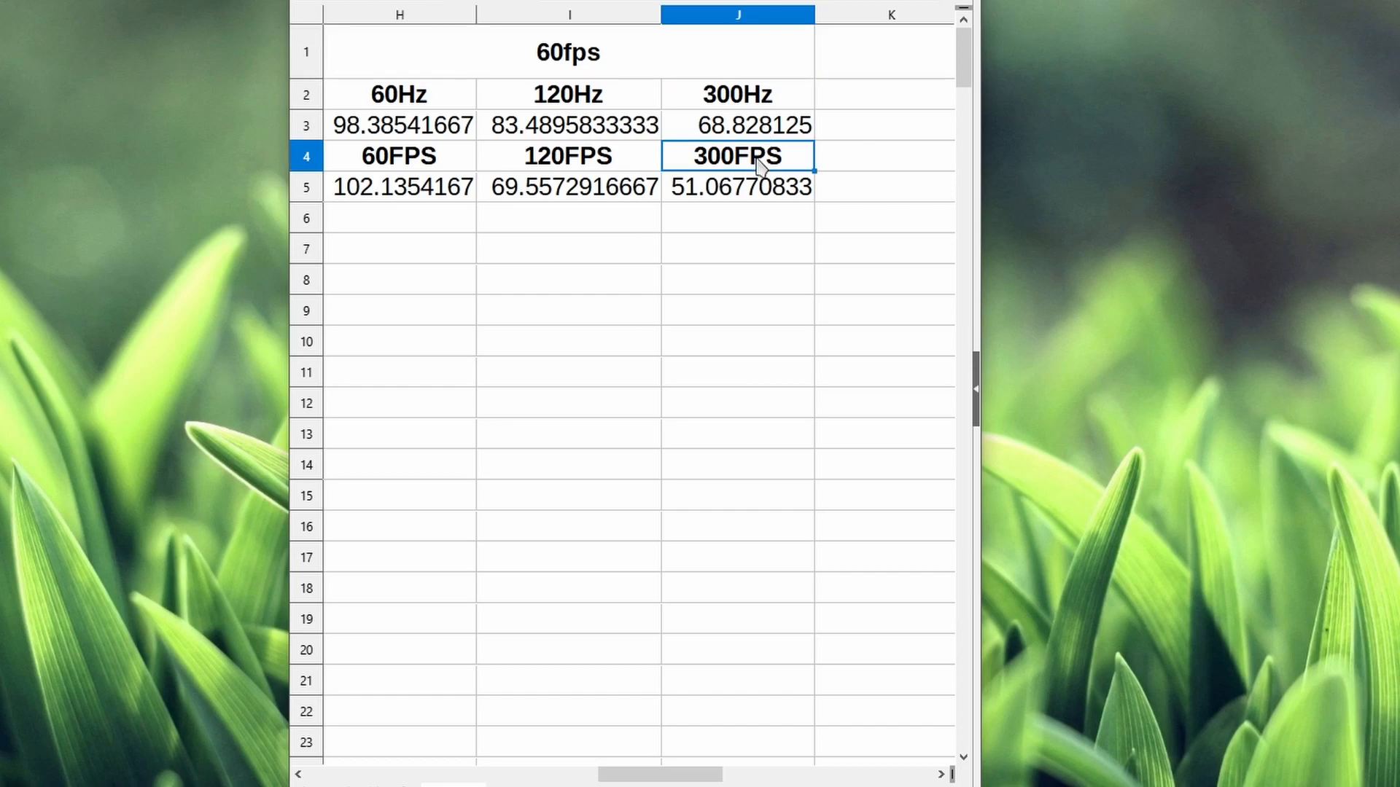